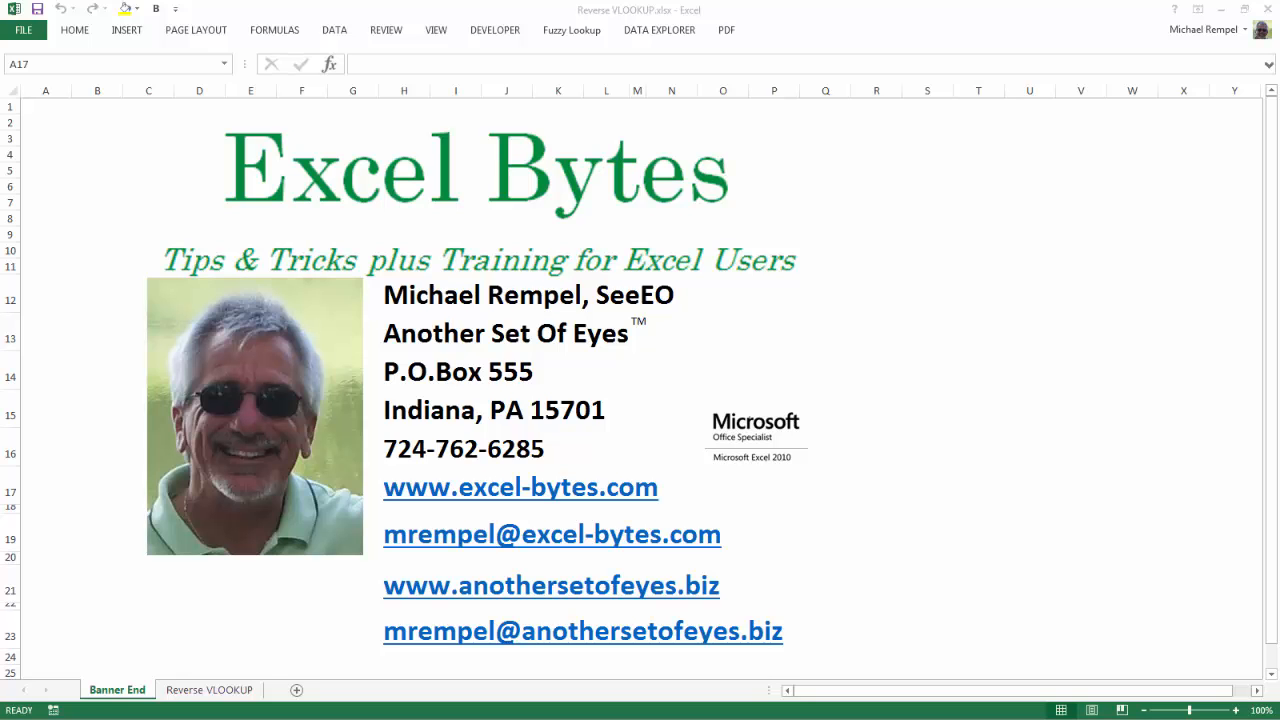
# - Switch to the Reverse VLOOKUP sheet with the dates, letters and quantities
pyautogui.click(208, 690)
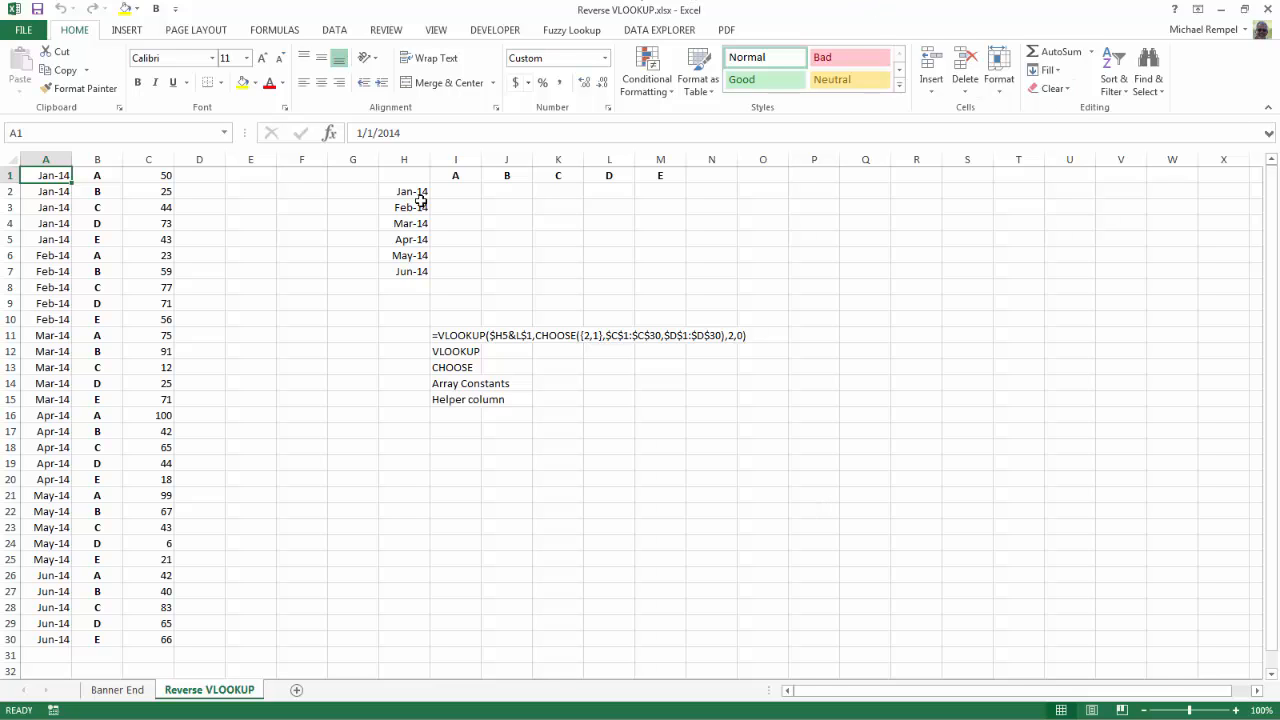
pyautogui.moveTo(36, 300)
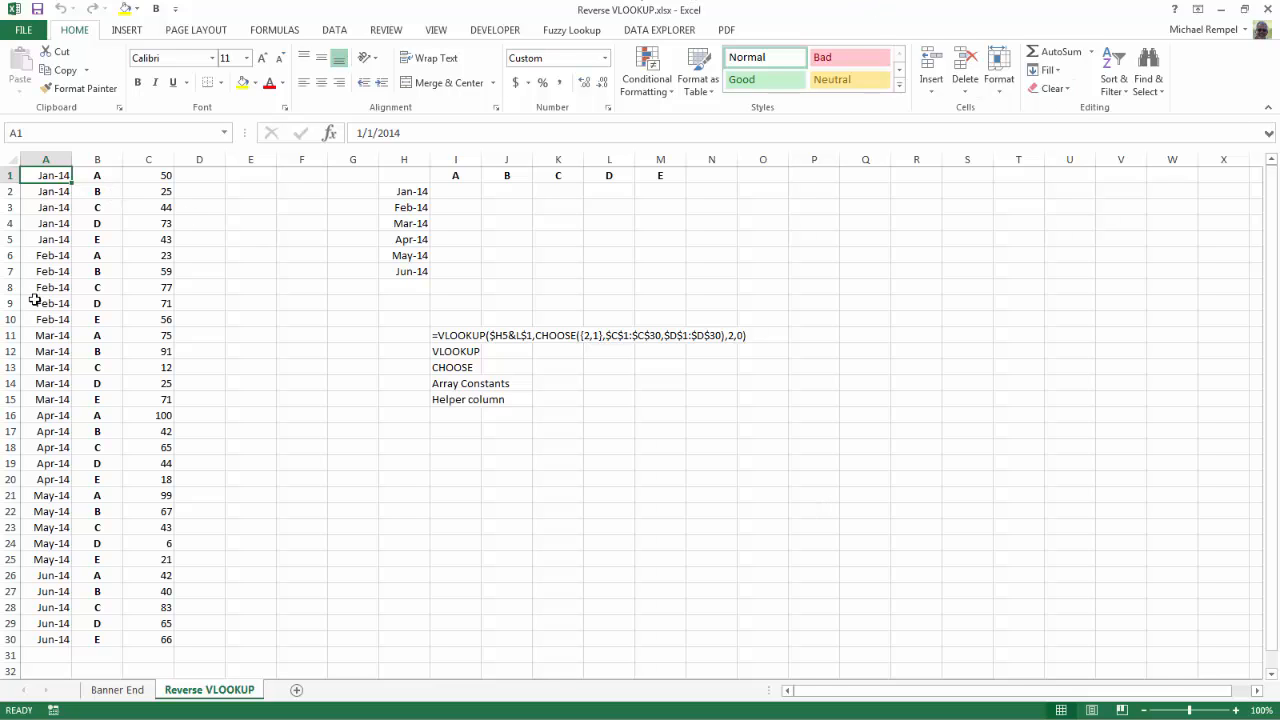
pyautogui.moveTo(300, 648)
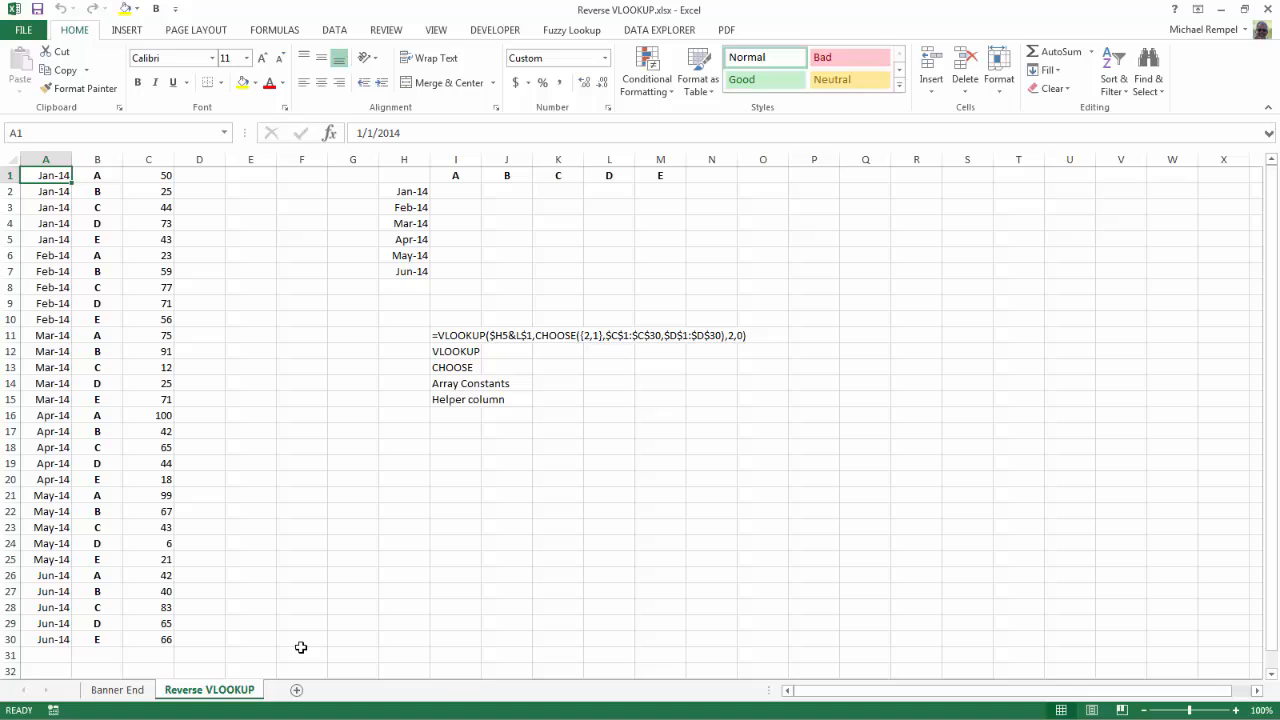
pyautogui.moveTo(268, 566)
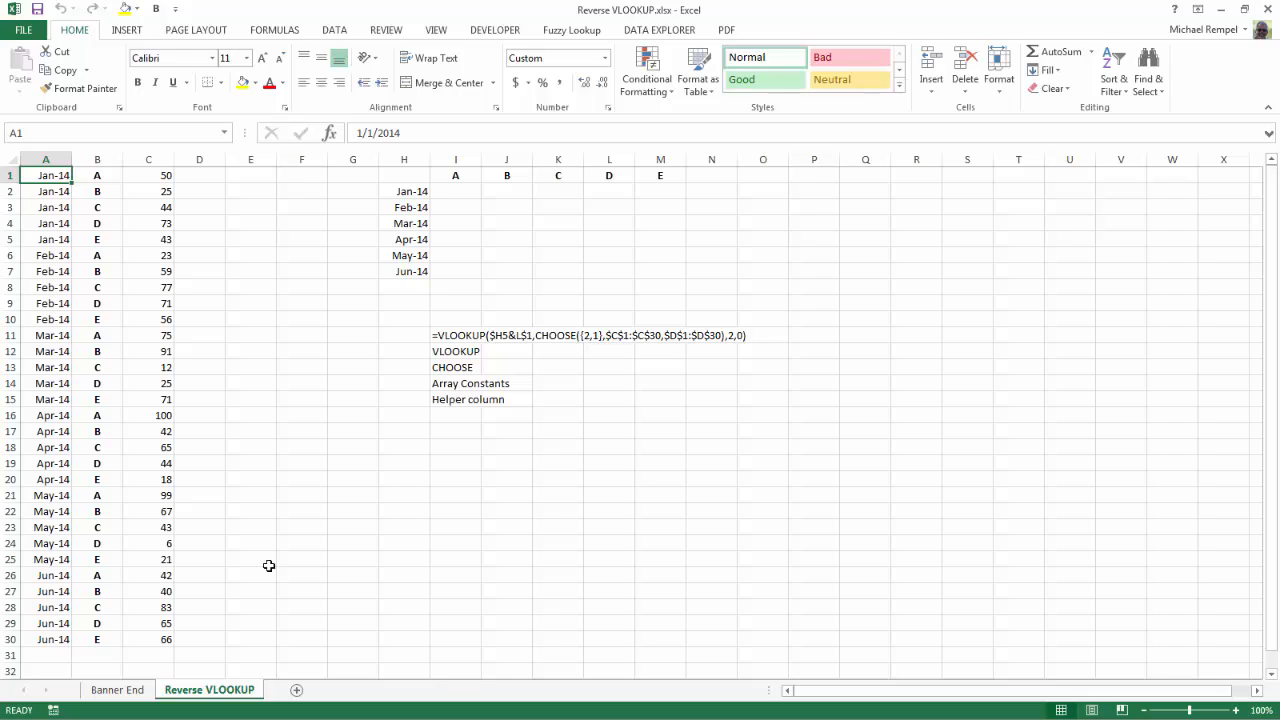
pyautogui.moveTo(200, 260)
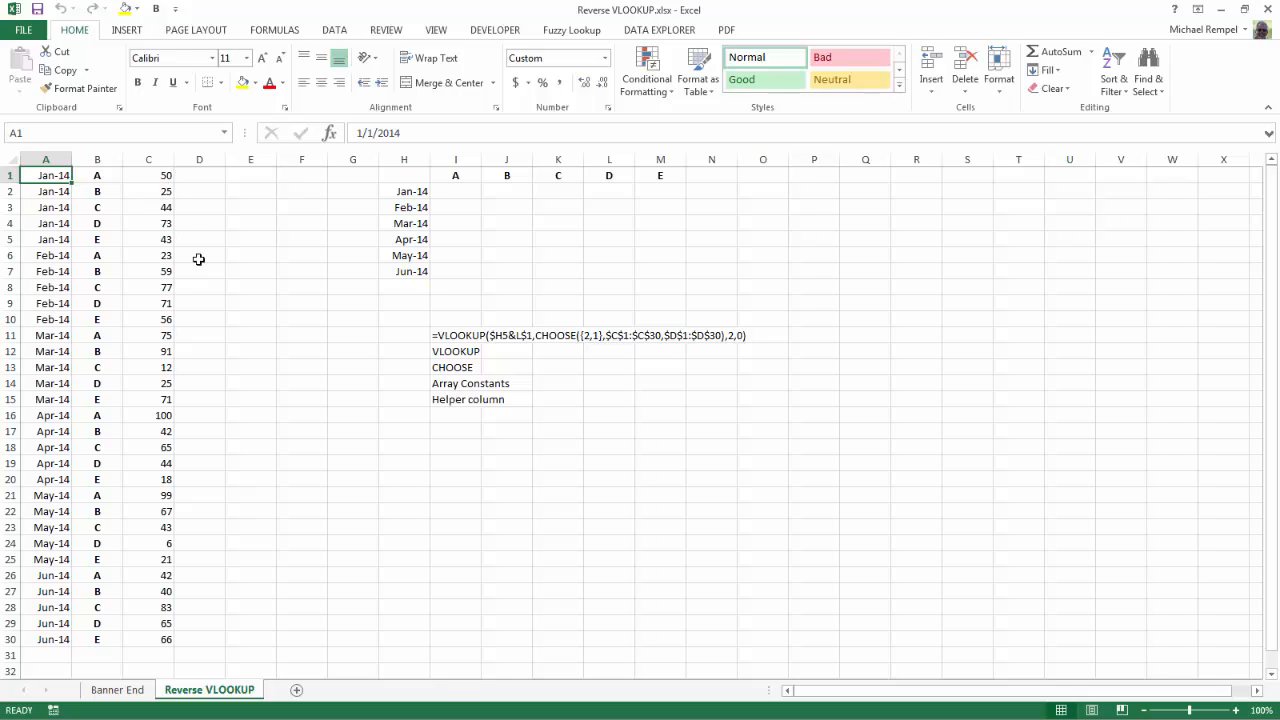
pyautogui.moveTo(290, 288)
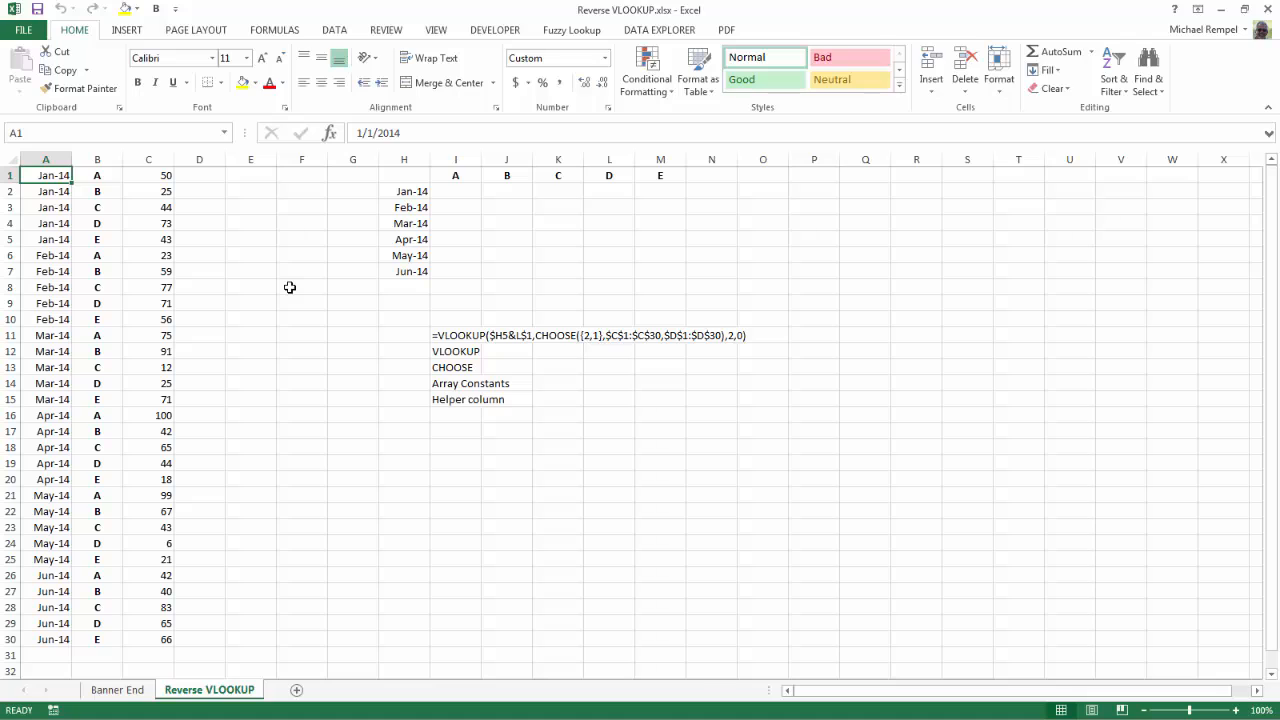
pyautogui.moveTo(470, 200)
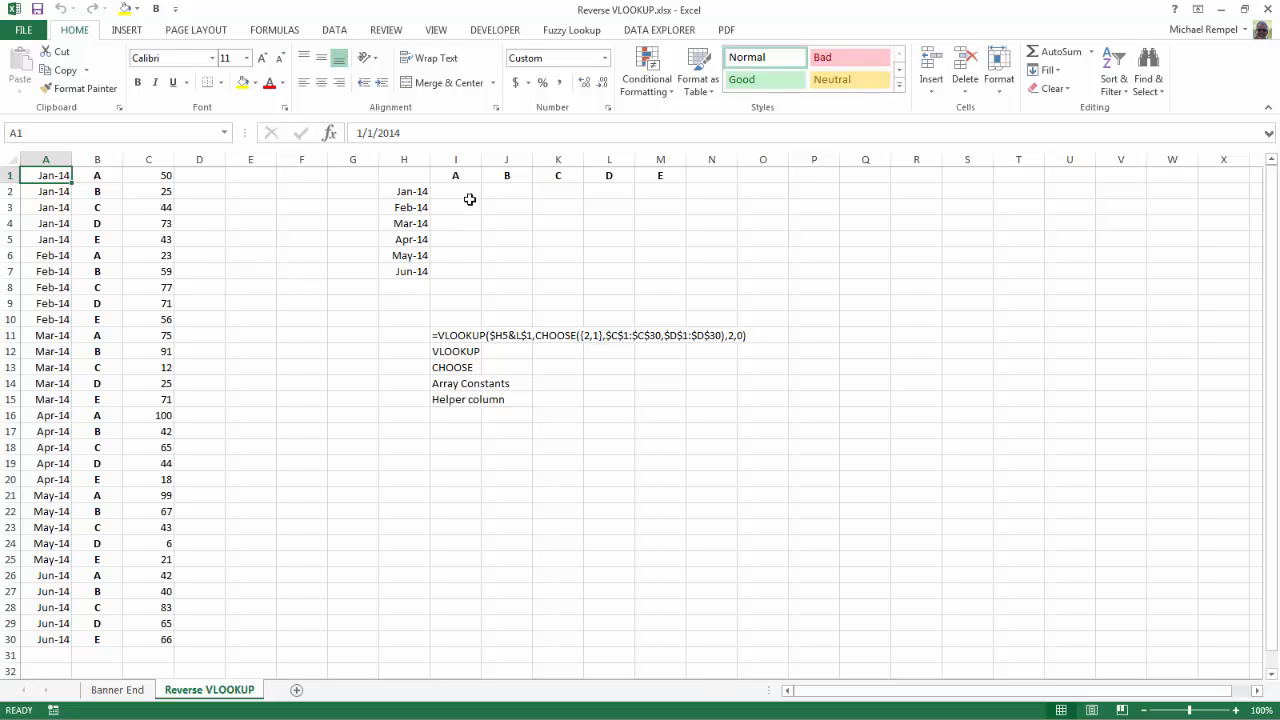
pyautogui.moveTo(456, 192); pyautogui.dragTo(660, 272)
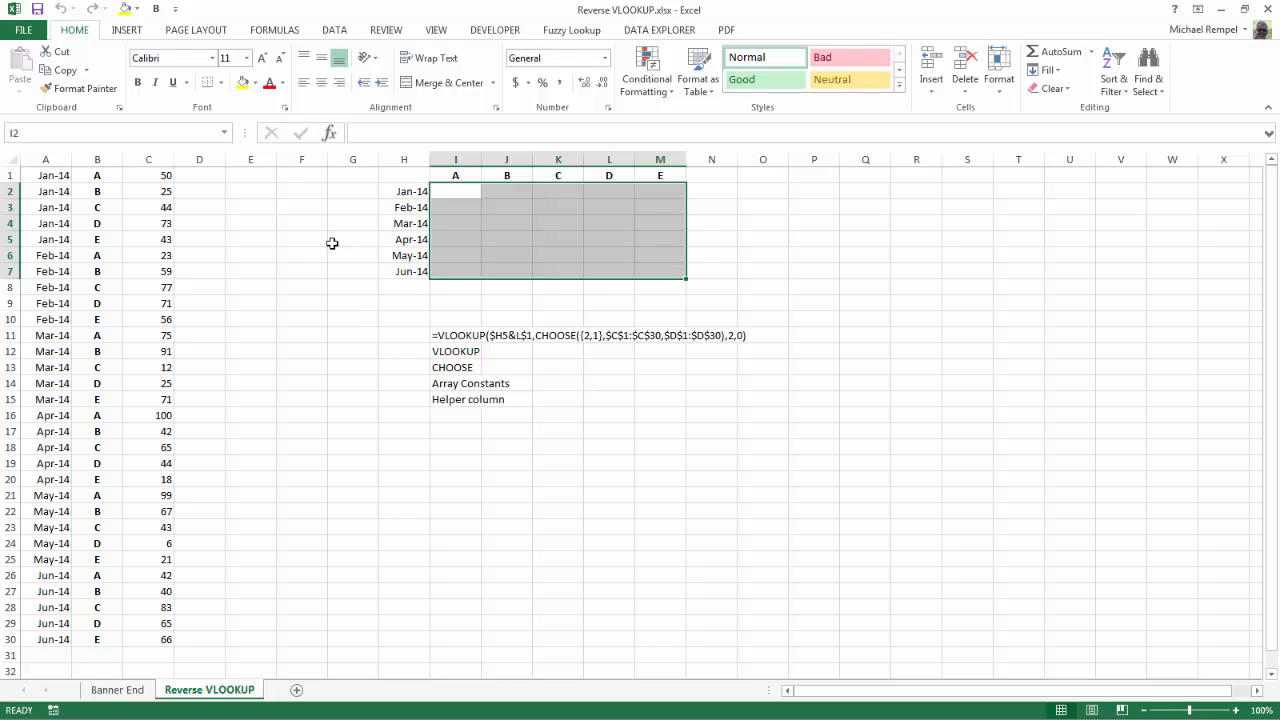
pyautogui.moveTo(396, 272)
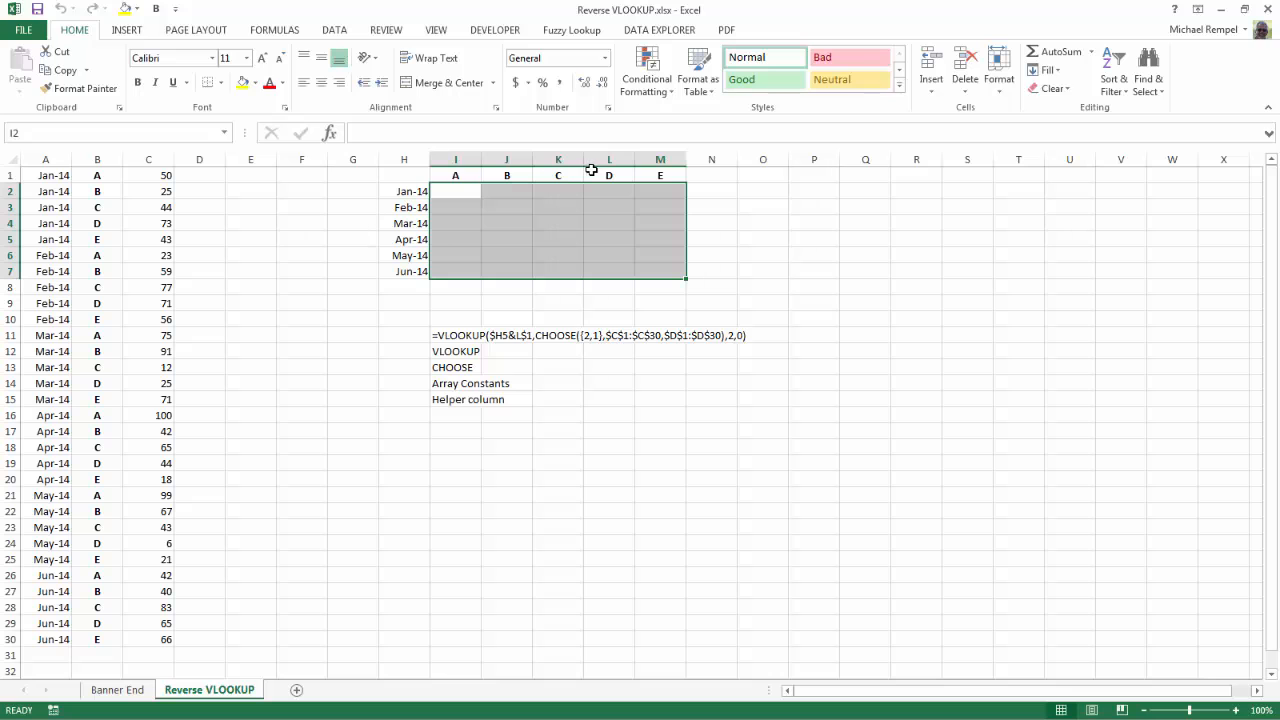
pyautogui.moveTo(260, 366)
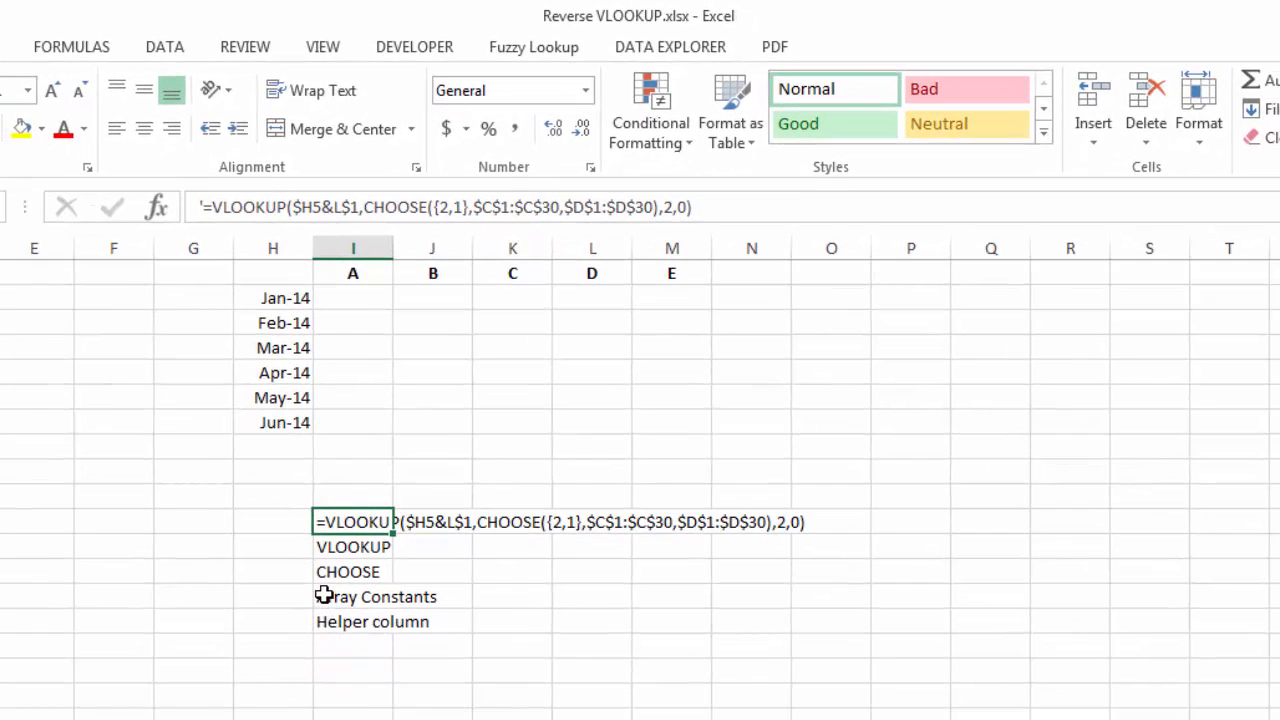
pyautogui.click(376, 596)
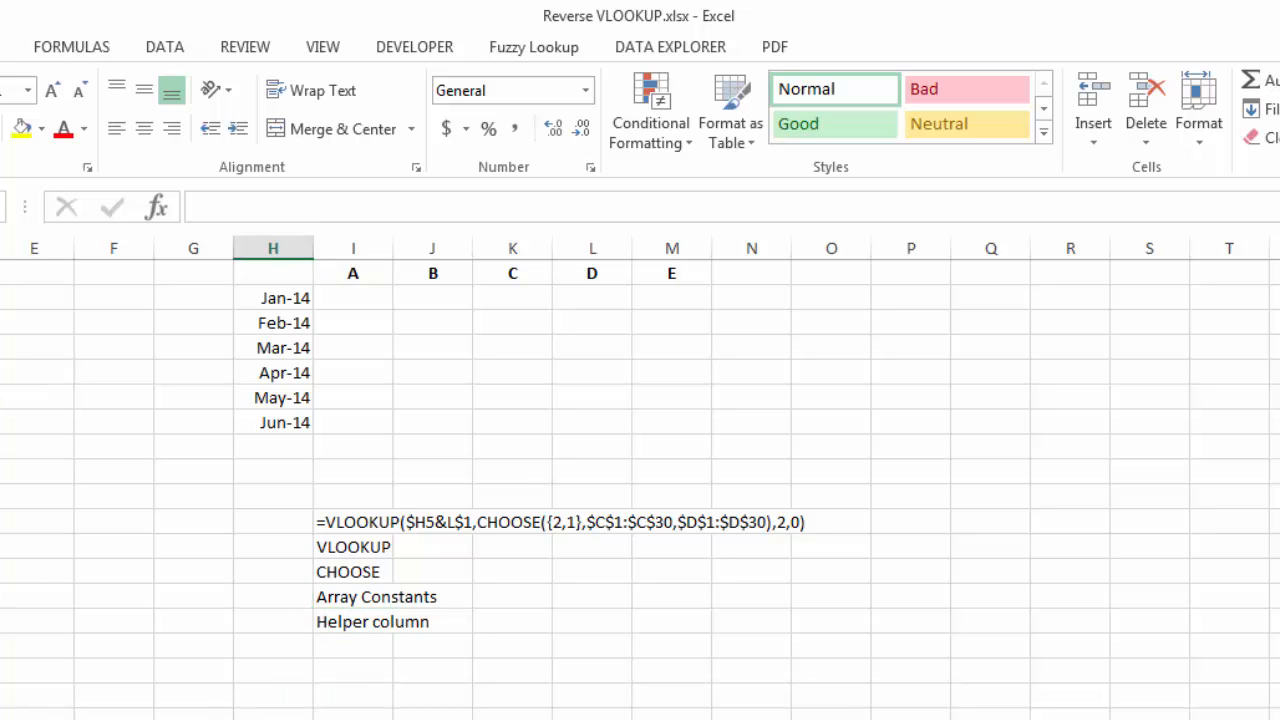
pyautogui.moveTo(64, 624)
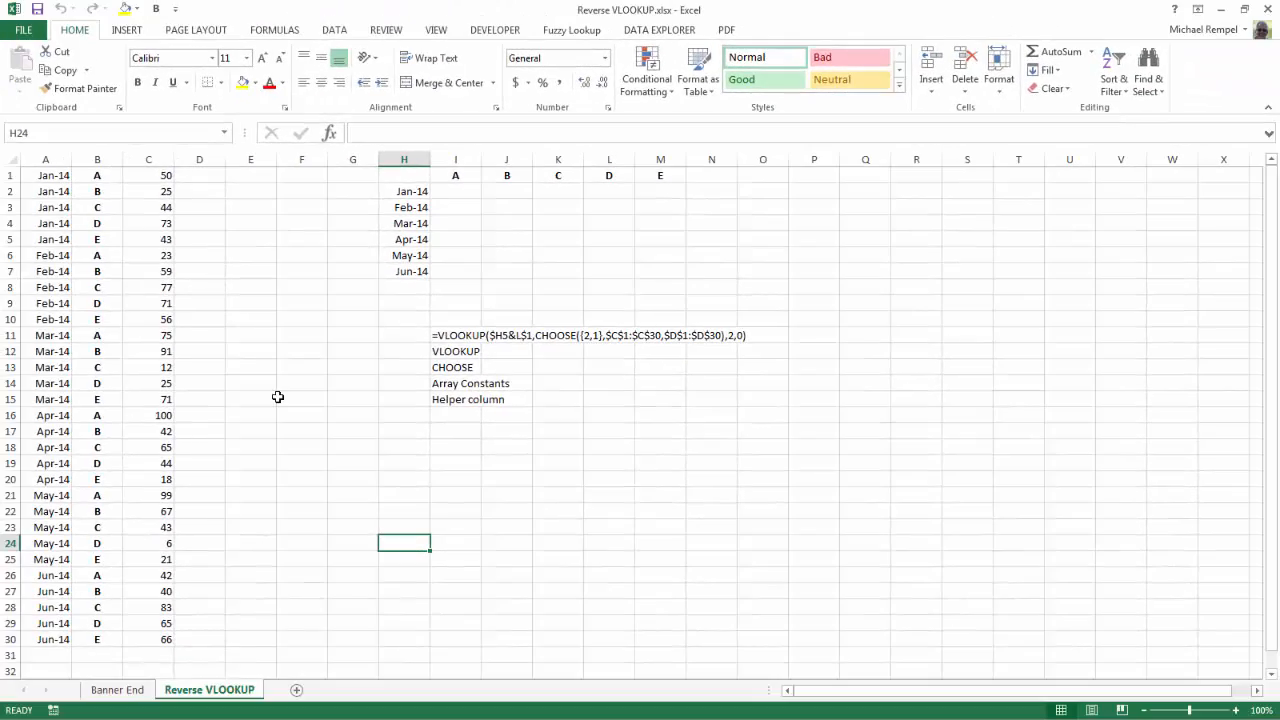
pyautogui.moveTo(196, 304)
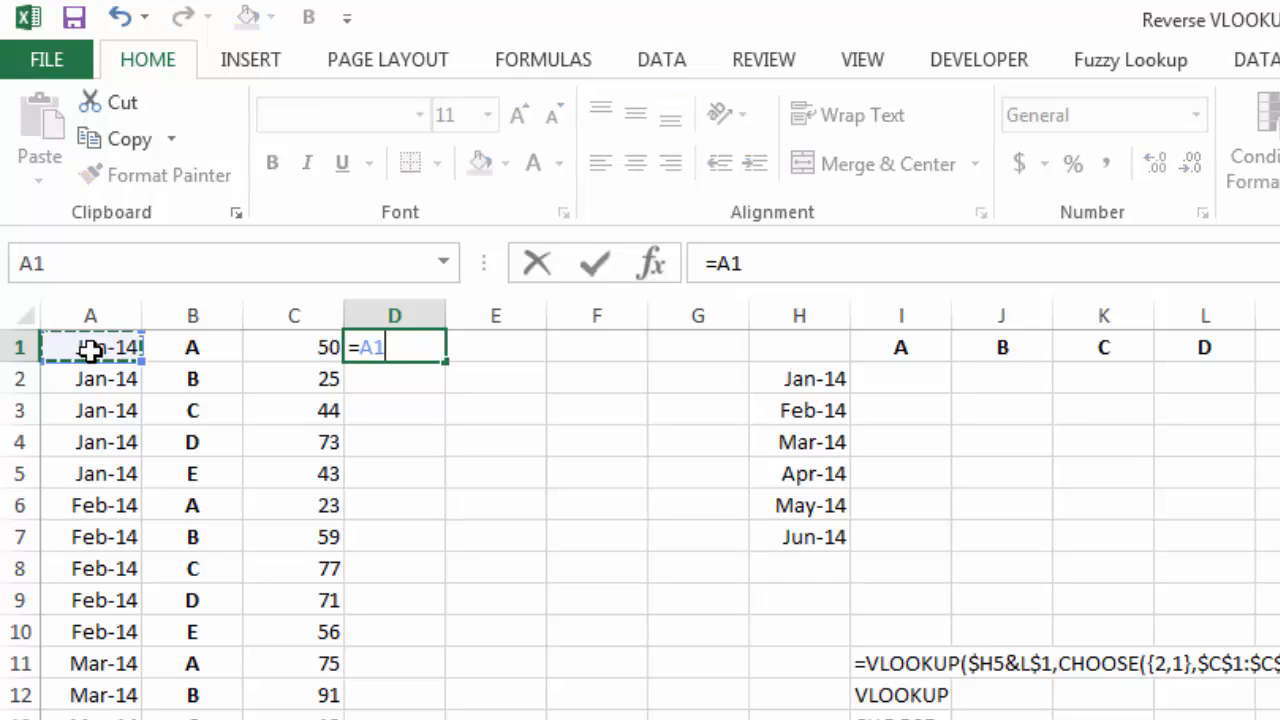
# - Enter =A1&B1 in D1 so it shows the joined value 41640A
pyautogui.write('&')
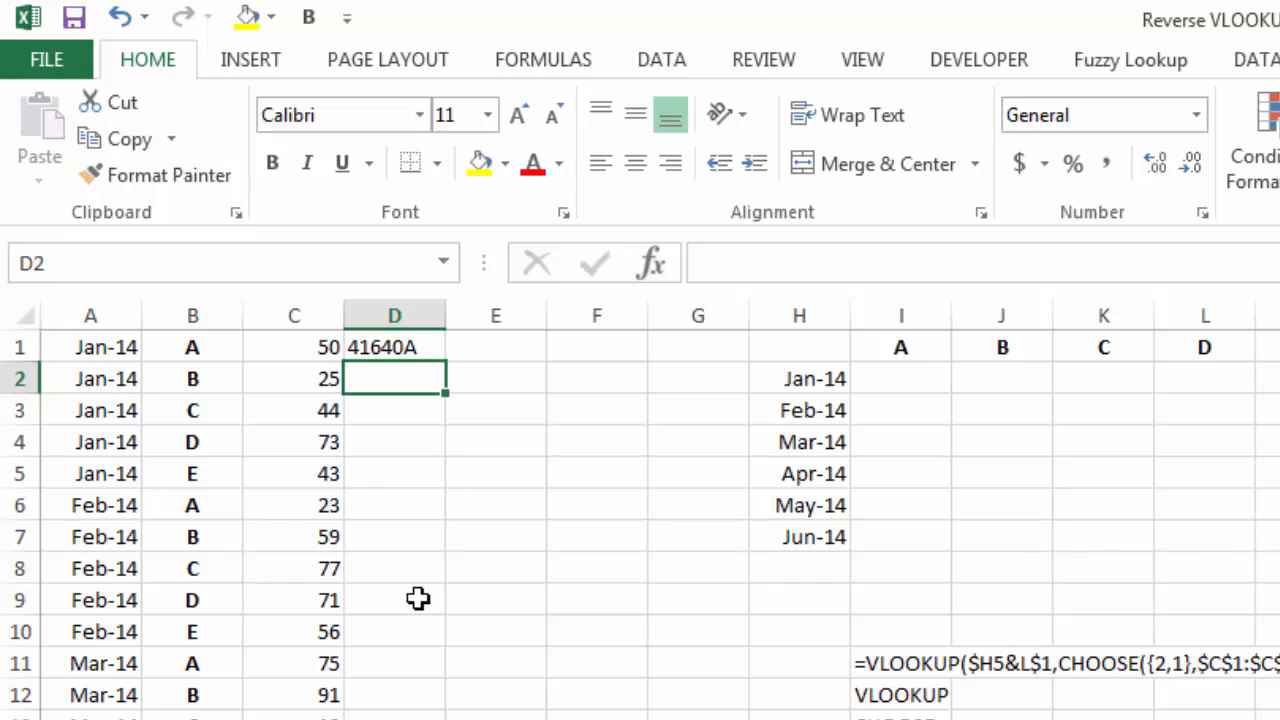
pyautogui.click(394, 348)
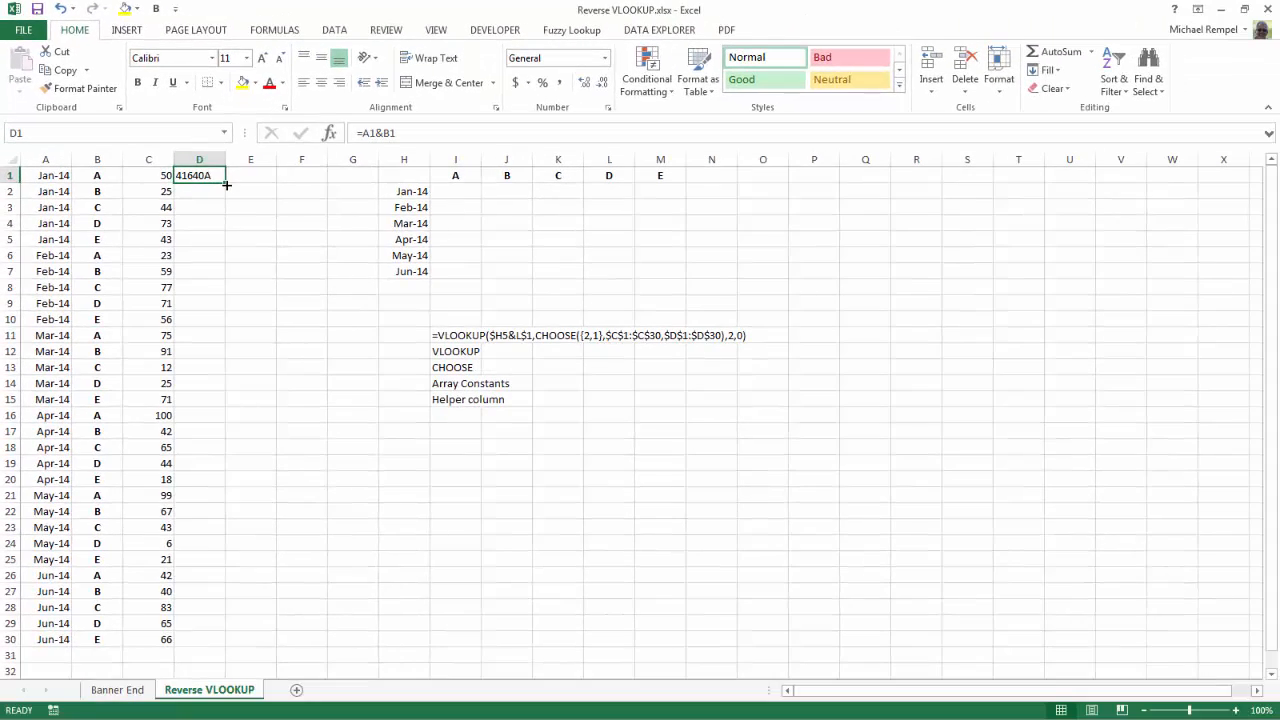
# - Copy the joining formula from D1 down through D30 and move to I2
pyautogui.moveTo(228, 184); pyautogui.dragTo(228, 648)
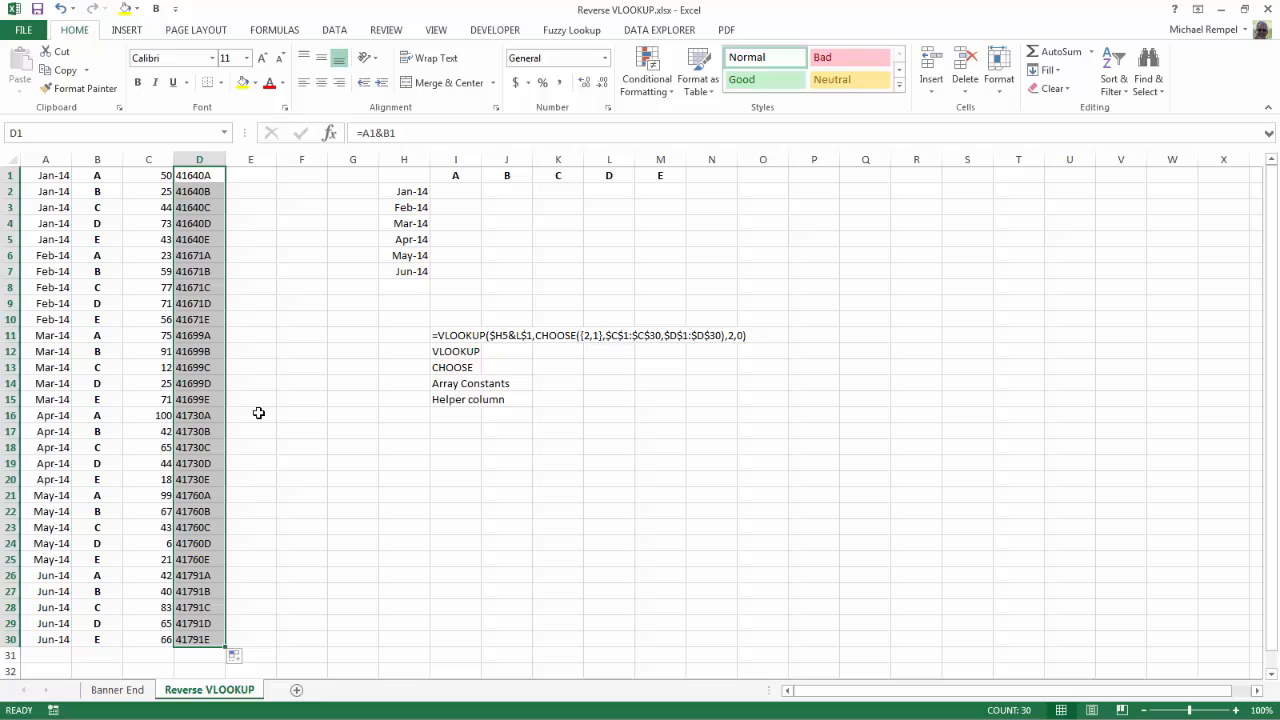
pyautogui.moveTo(264, 408)
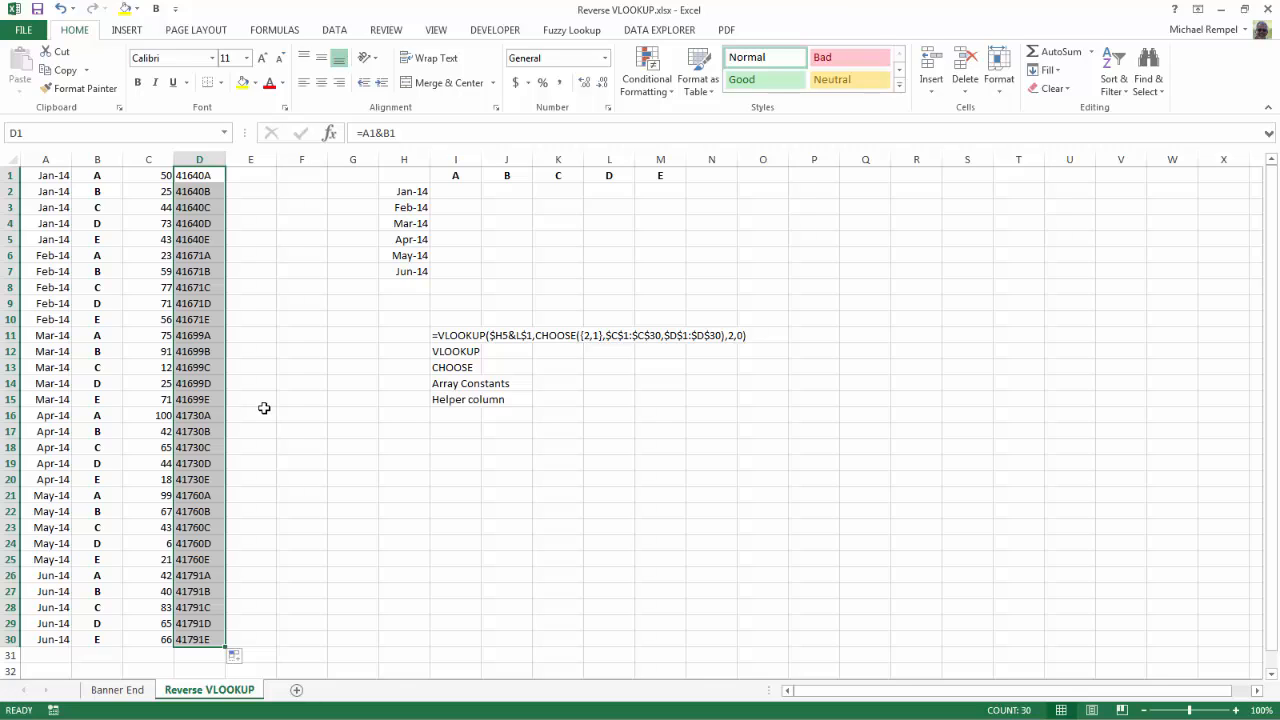
pyautogui.moveTo(128, 368)
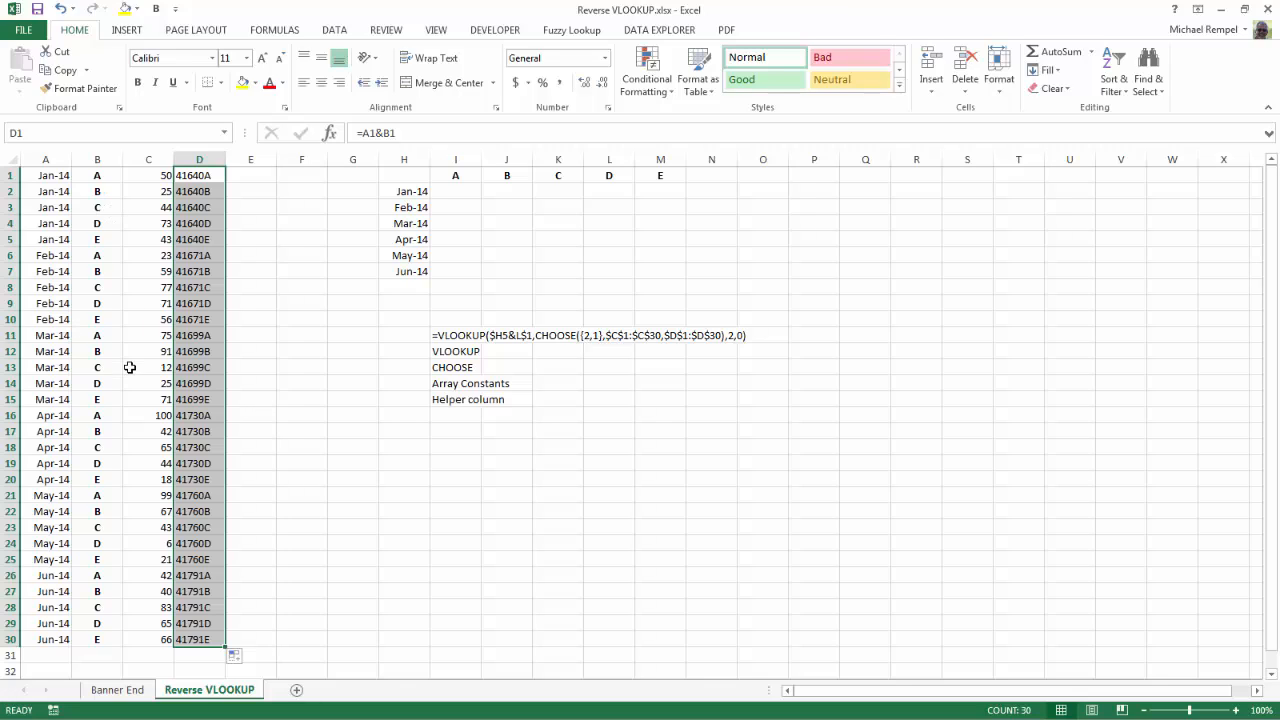
pyautogui.click(252, 352)
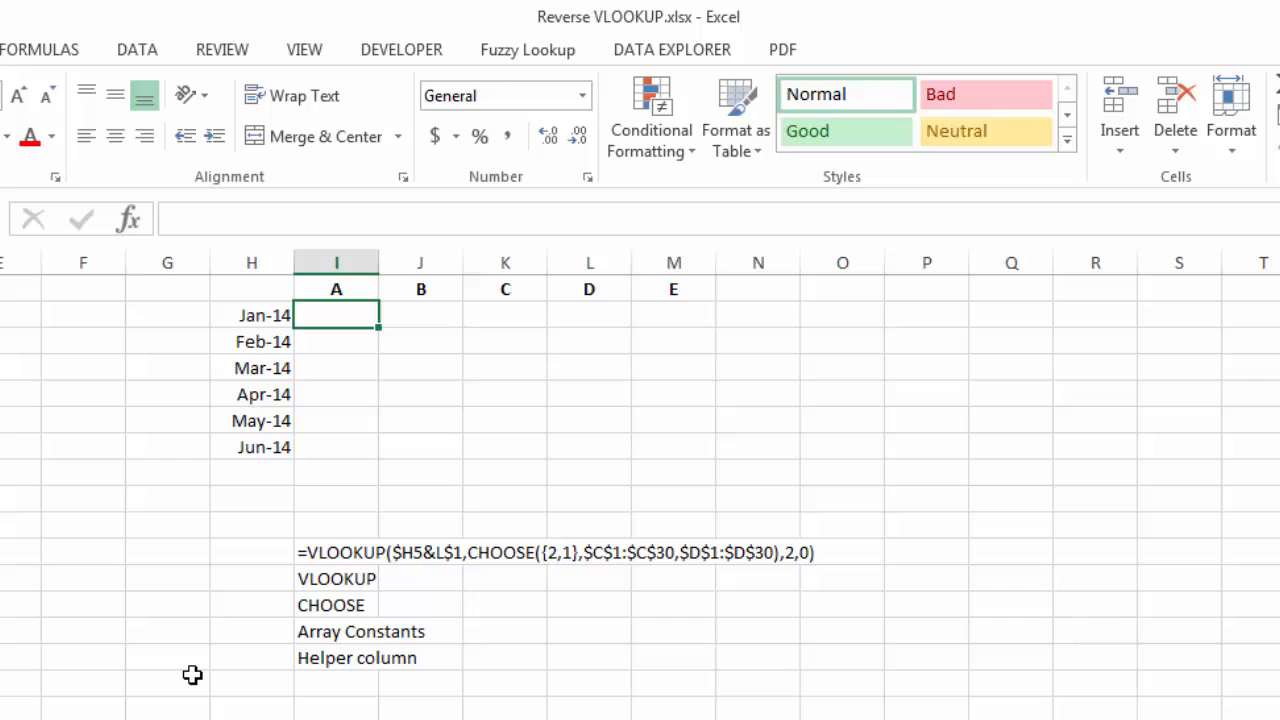
# - Begin I2 with =VLOOKUP($H2&I$1 joining the month and the column letter
pyautogui.write('=VLOOKUP(')
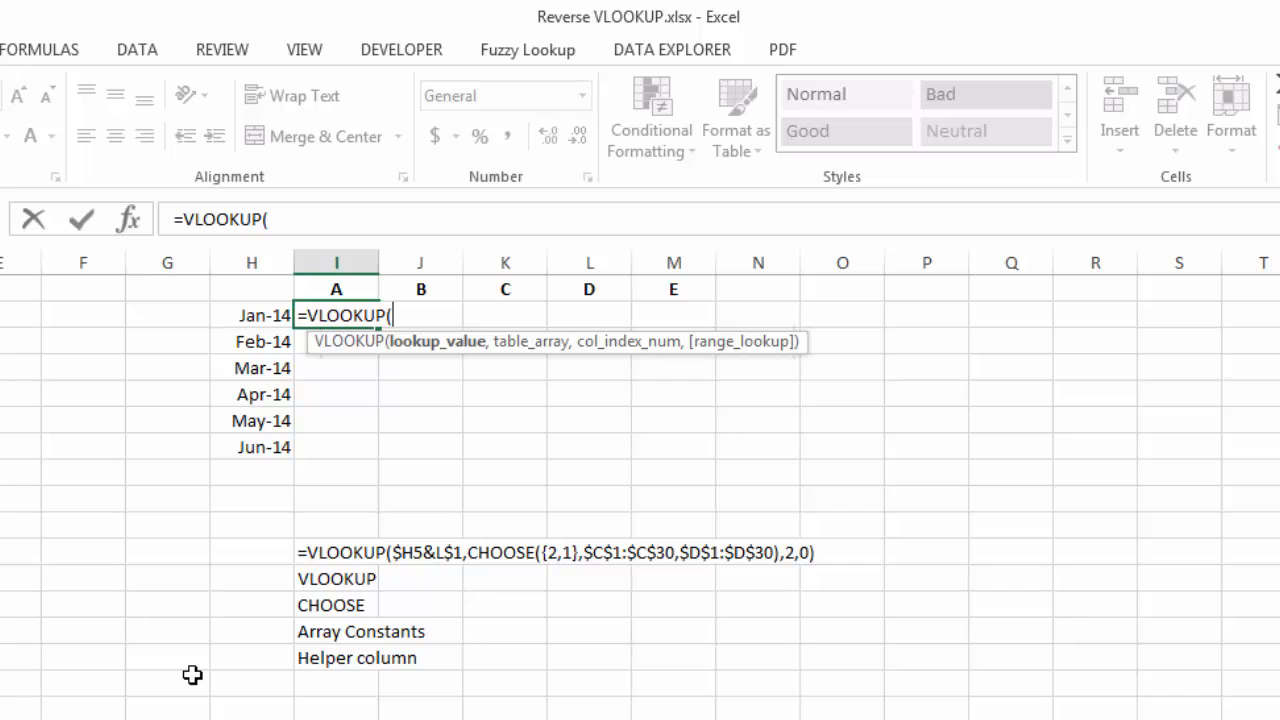
pyautogui.moveTo(240, 316)
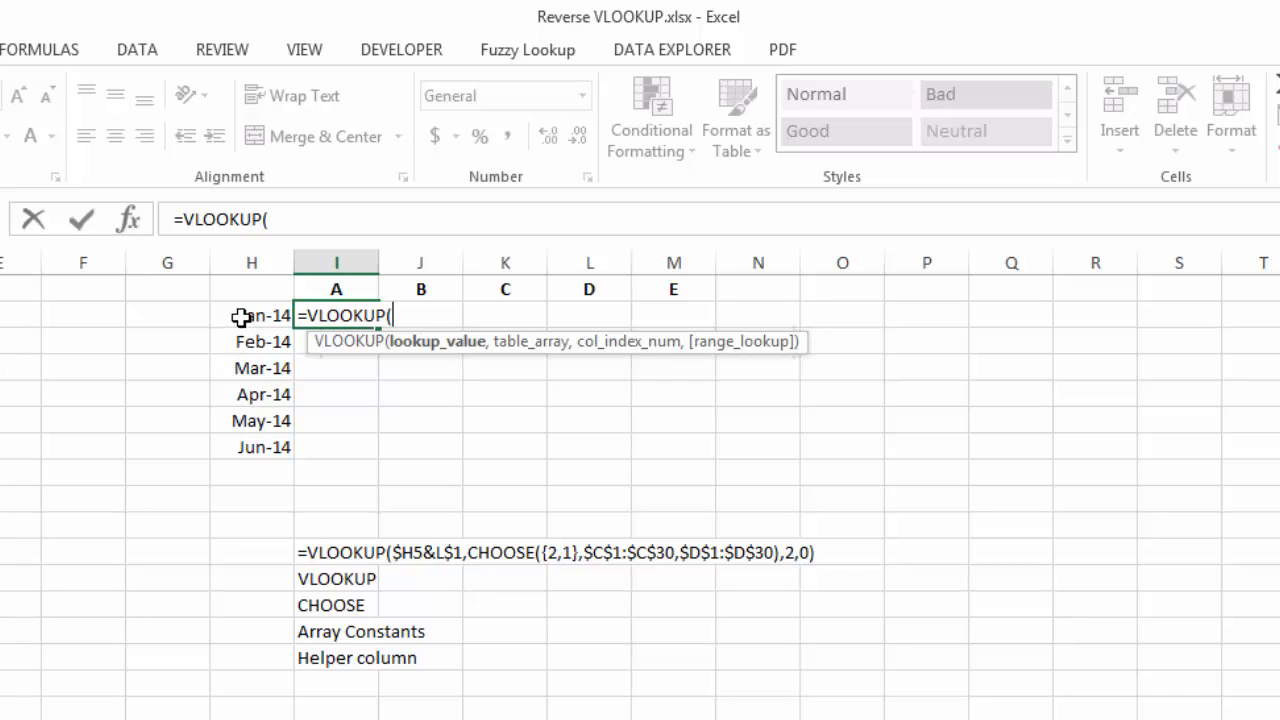
pyautogui.click(250, 316)
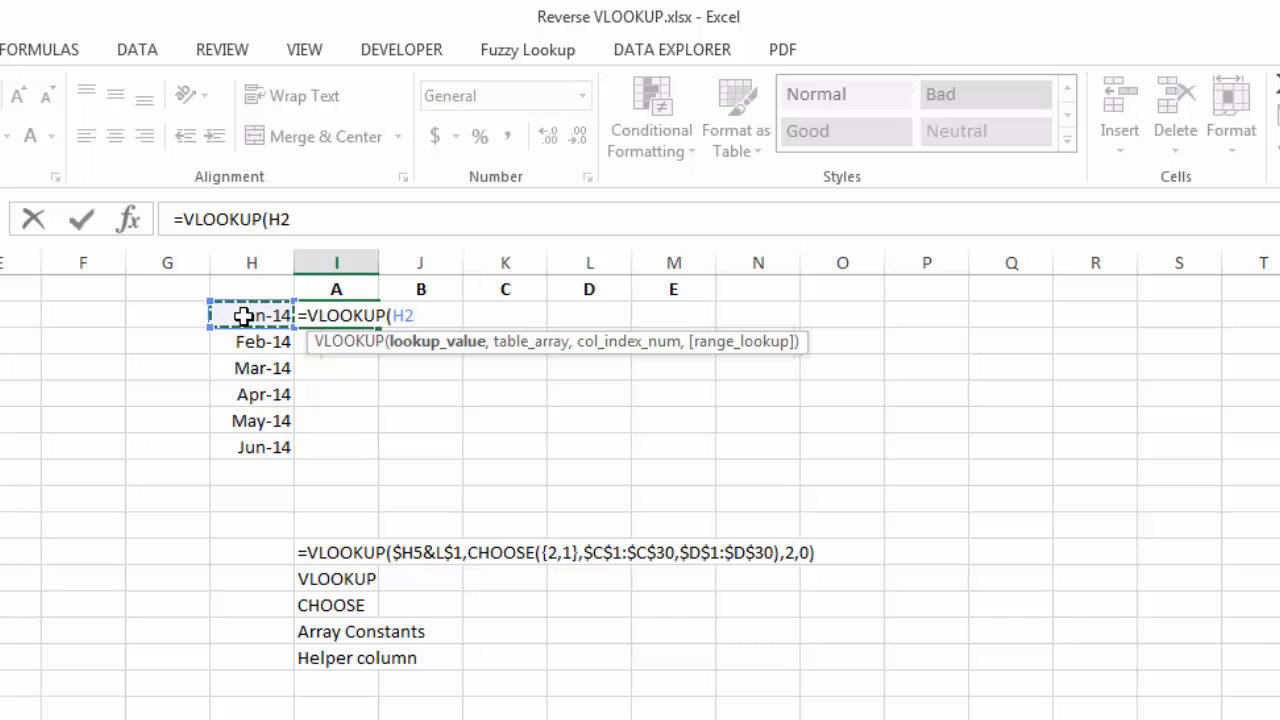
pyautogui.press('f4')
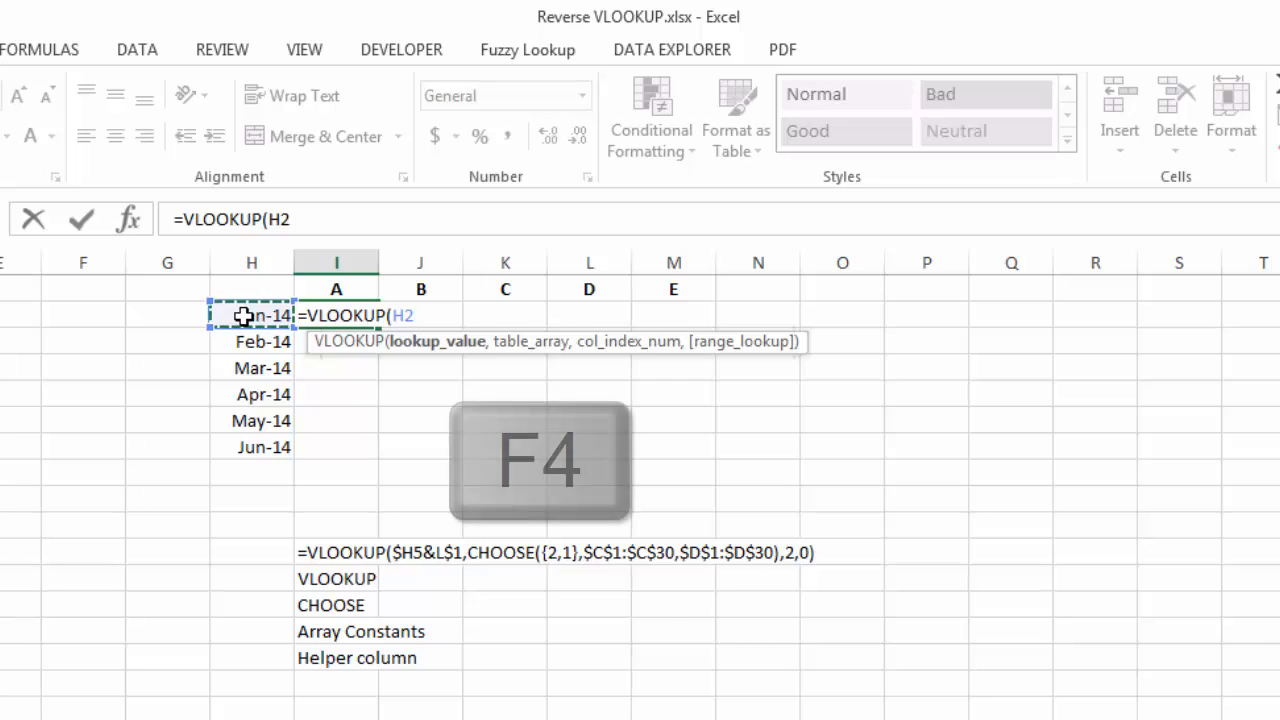
pyautogui.press('f4')
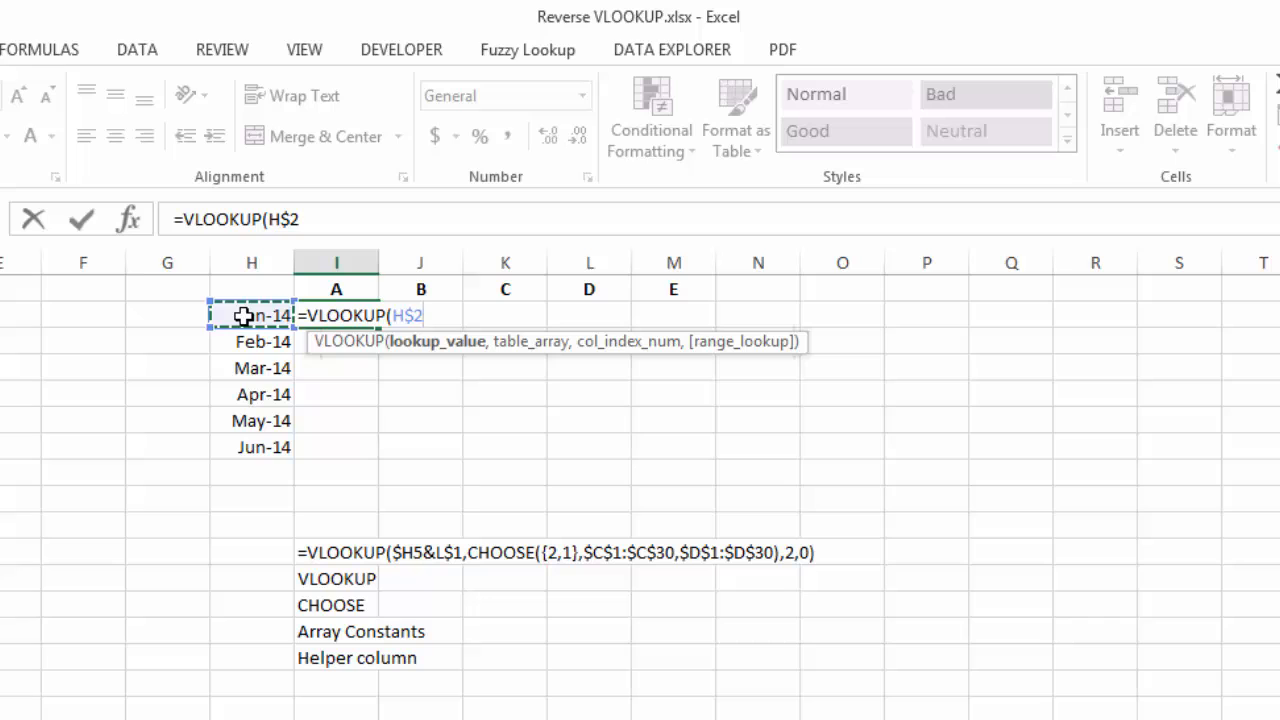
pyautogui.press('f4')
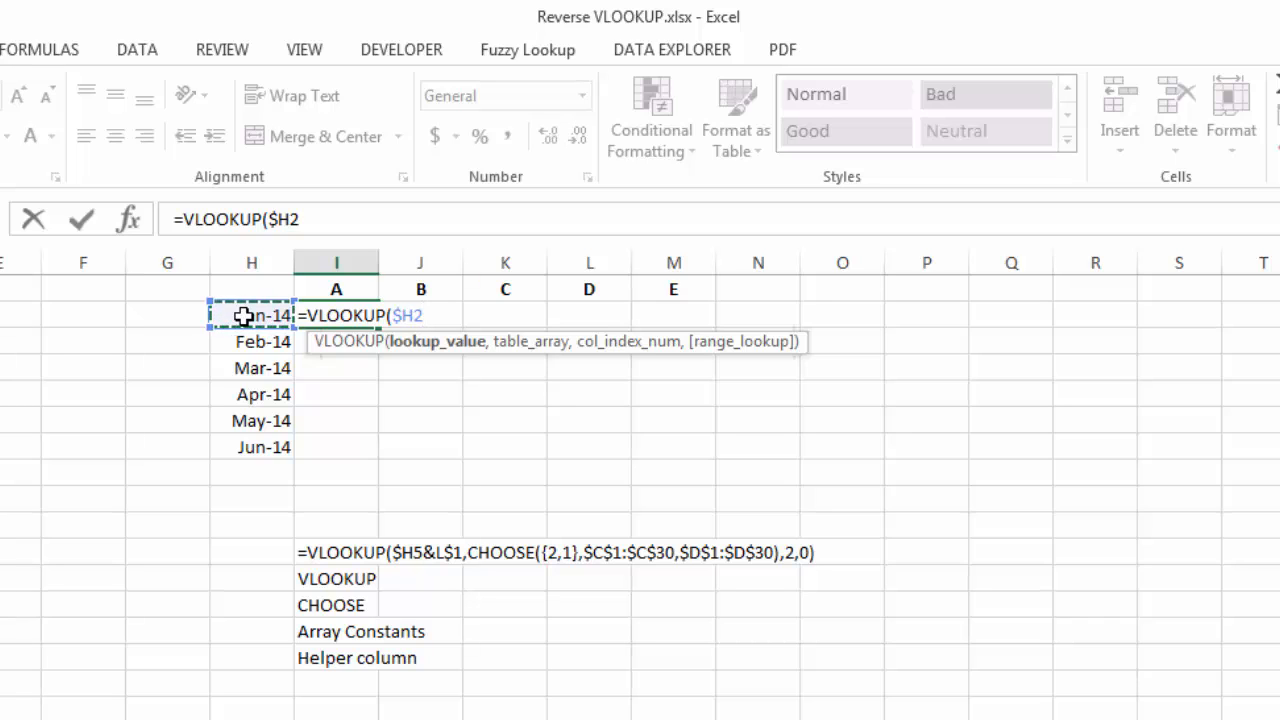
pyautogui.write('&')
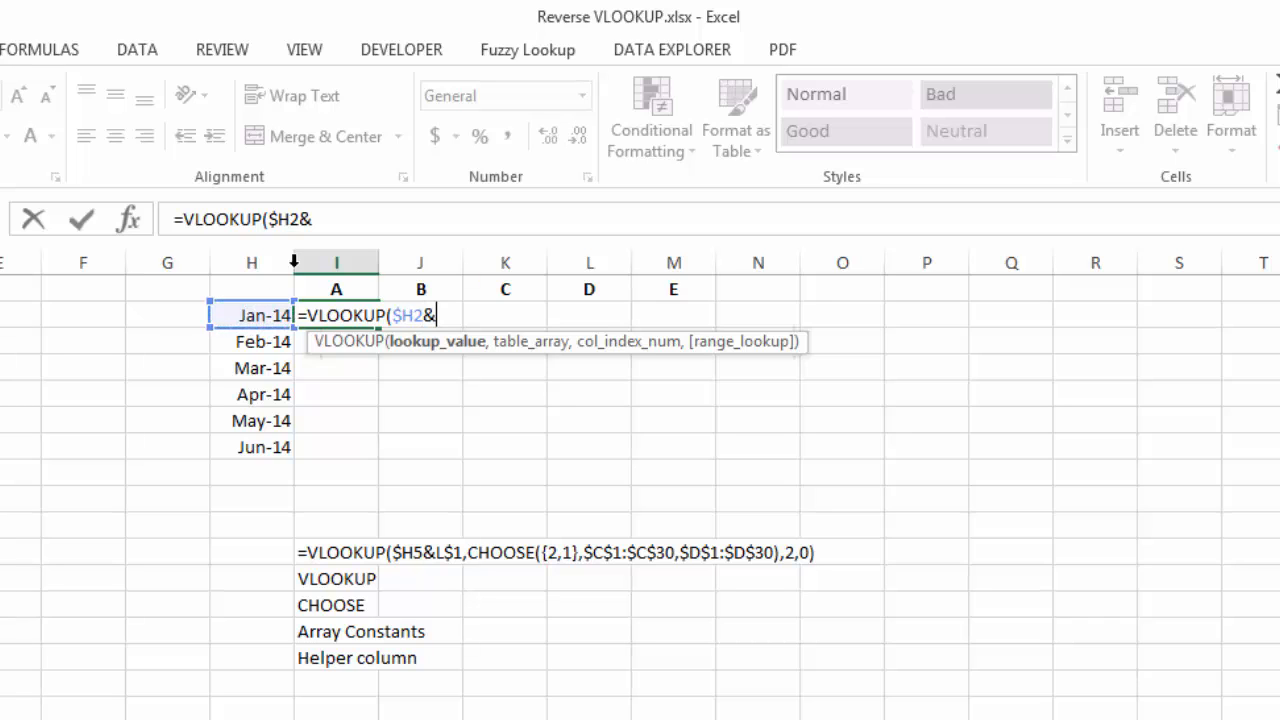
pyautogui.click(336, 288)
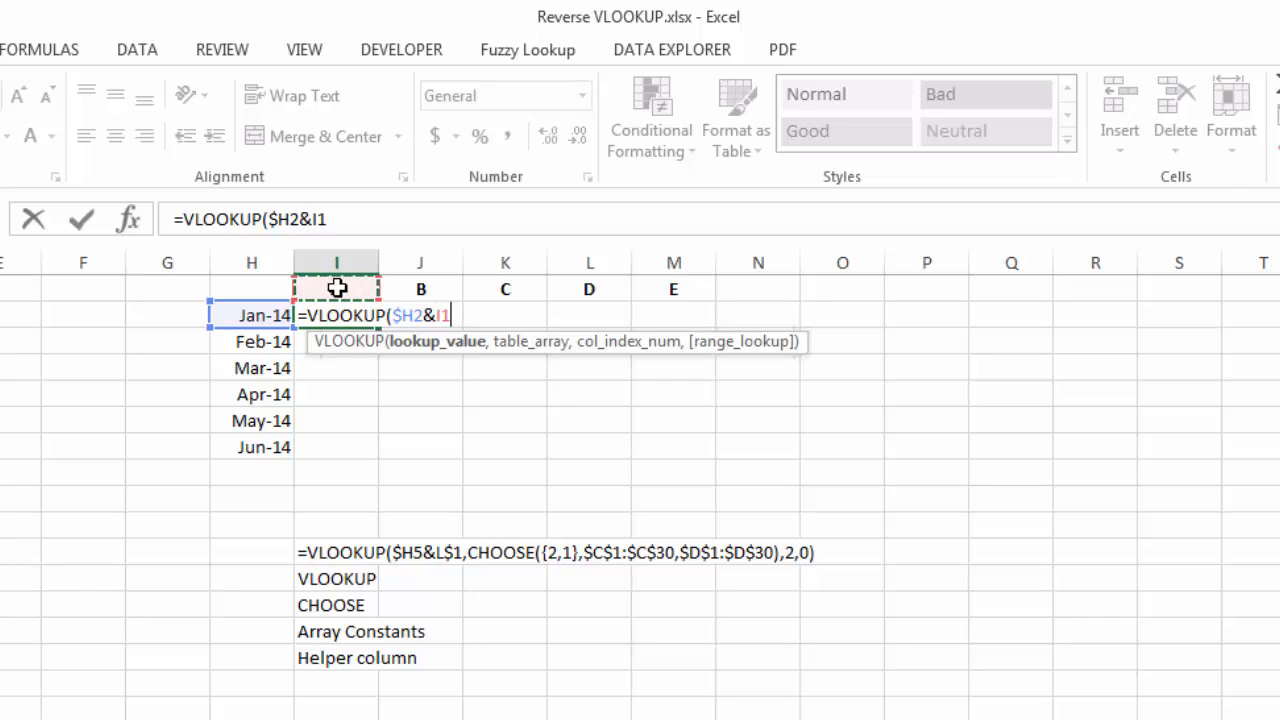
pyautogui.press('f4')
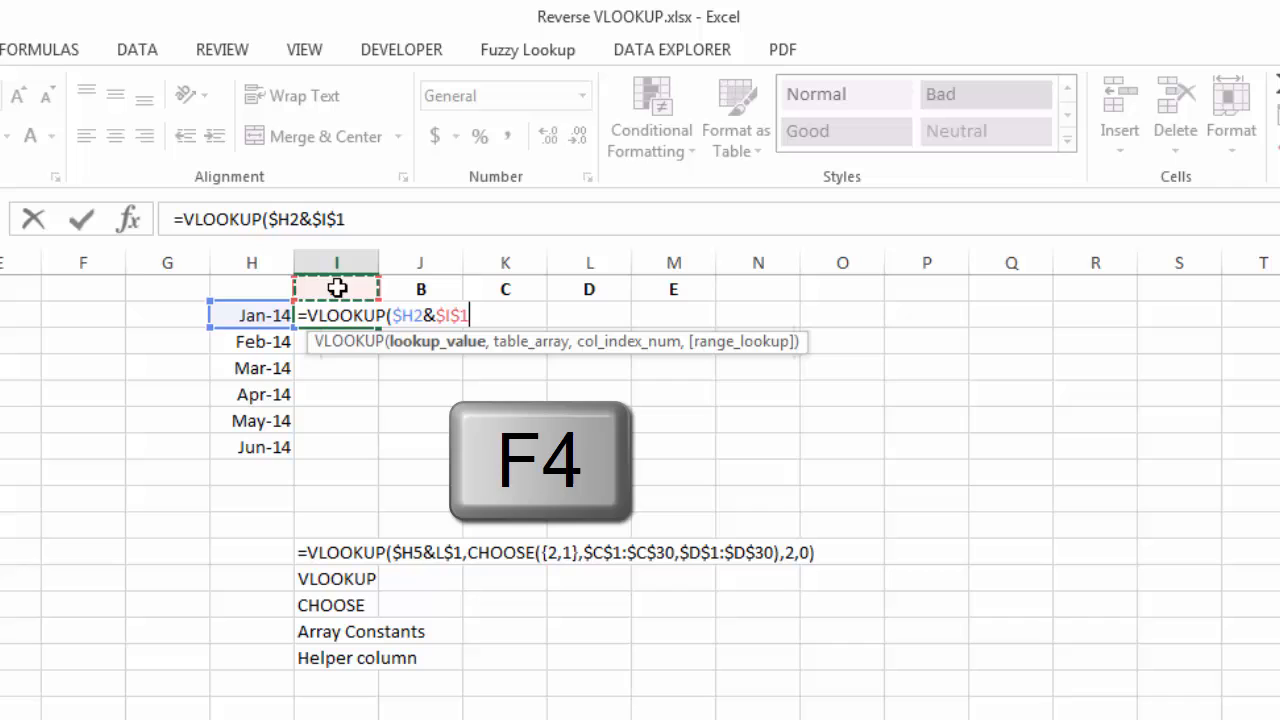
pyautogui.press('f4')
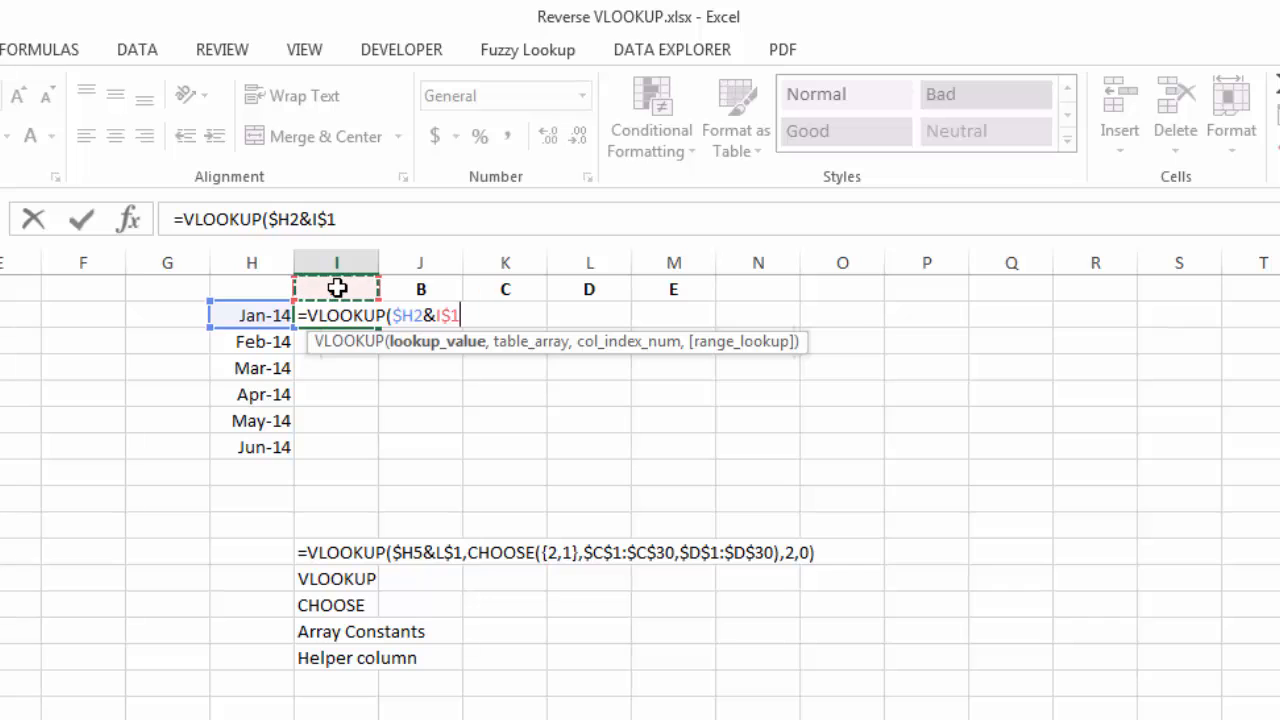
pyautogui.moveTo(140, 382)
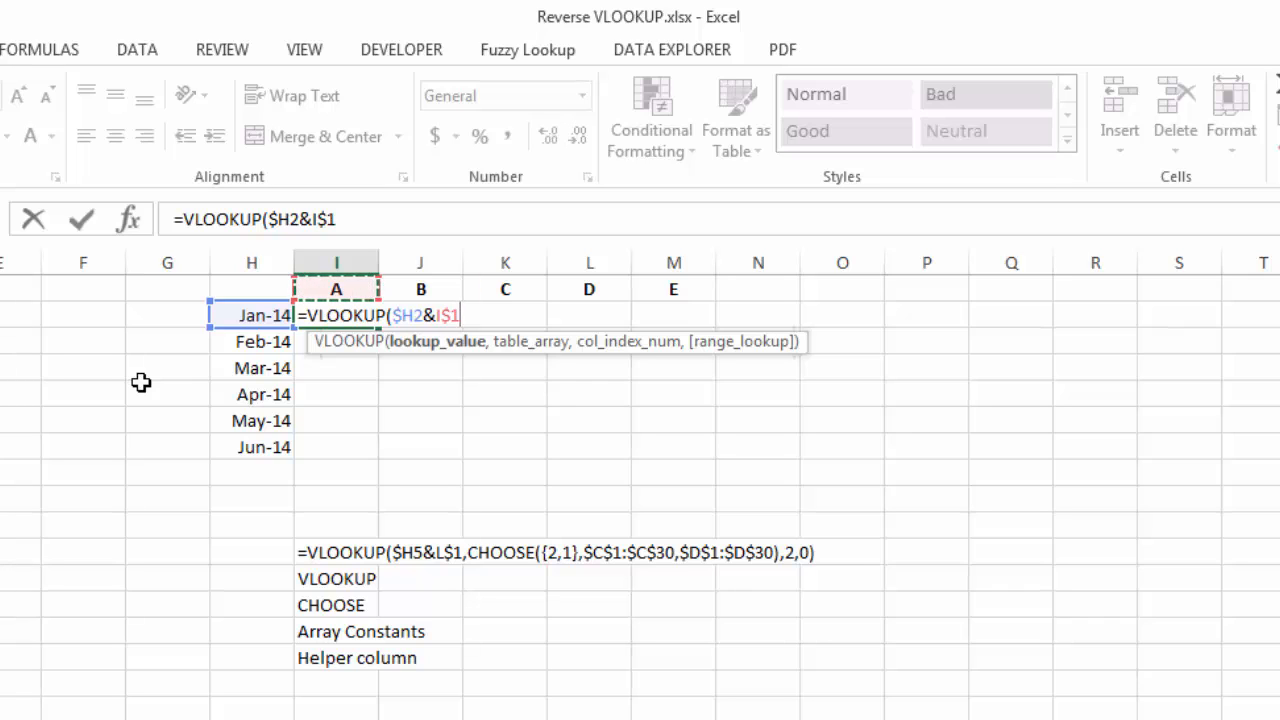
# - Add CHOOSE with the array constant {2,1} as the table argument
pyautogui.write(',')
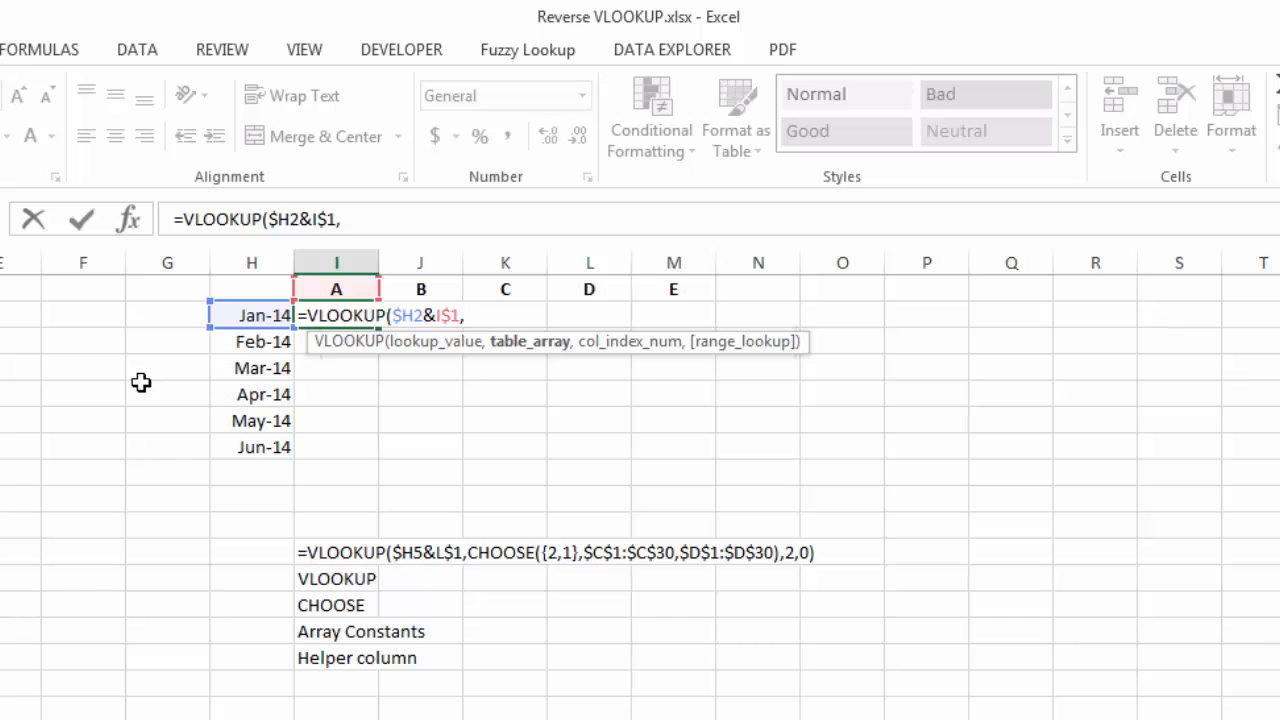
pyautogui.write('CHOOSE(')
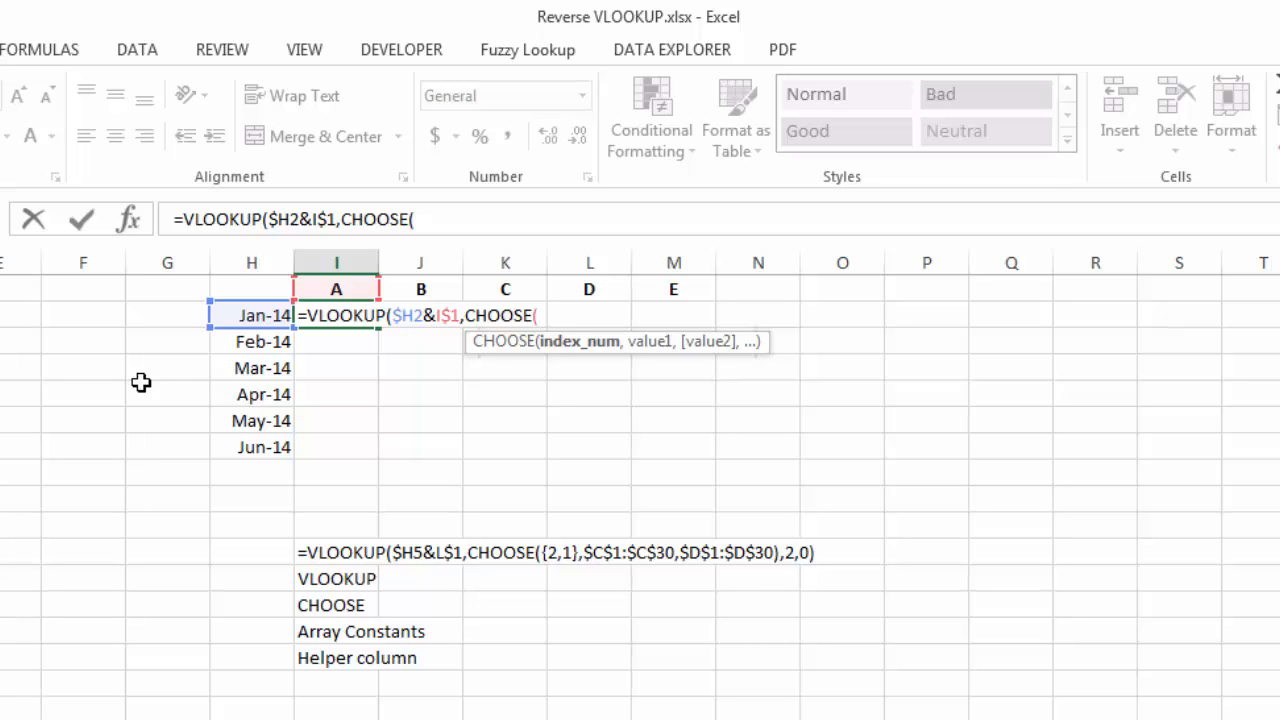
pyautogui.write('{')
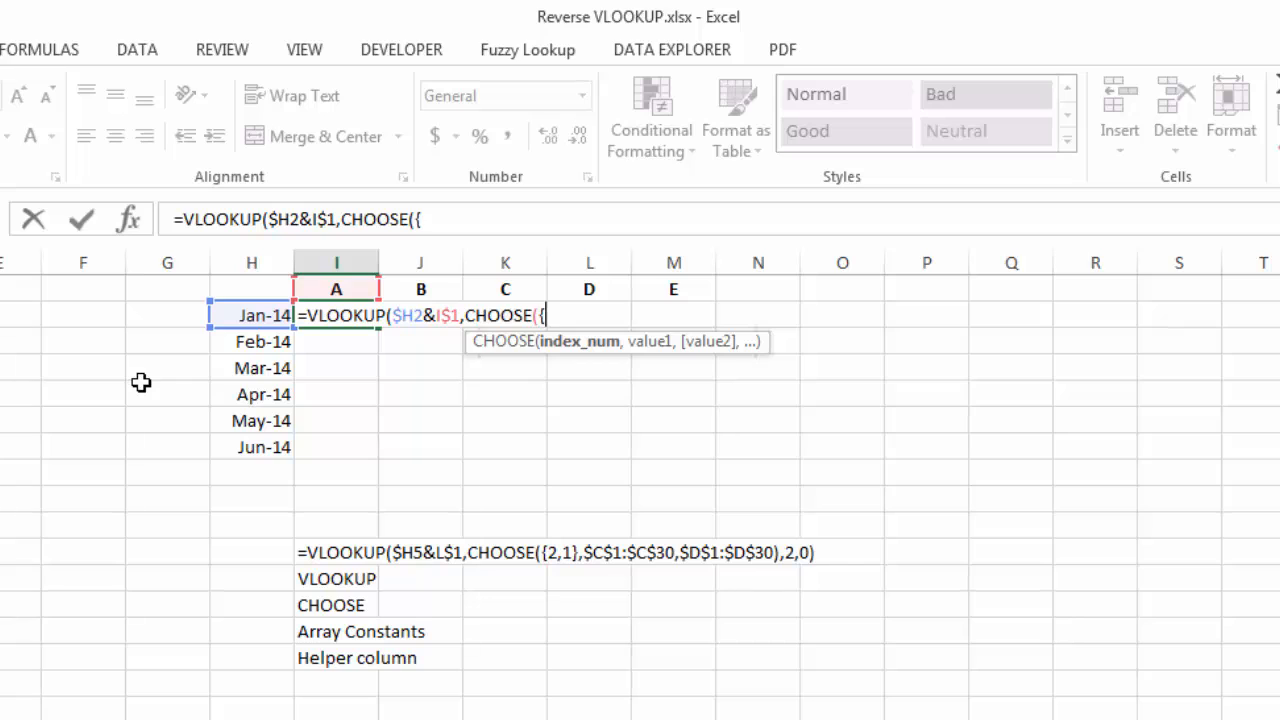
pyautogui.write('2')
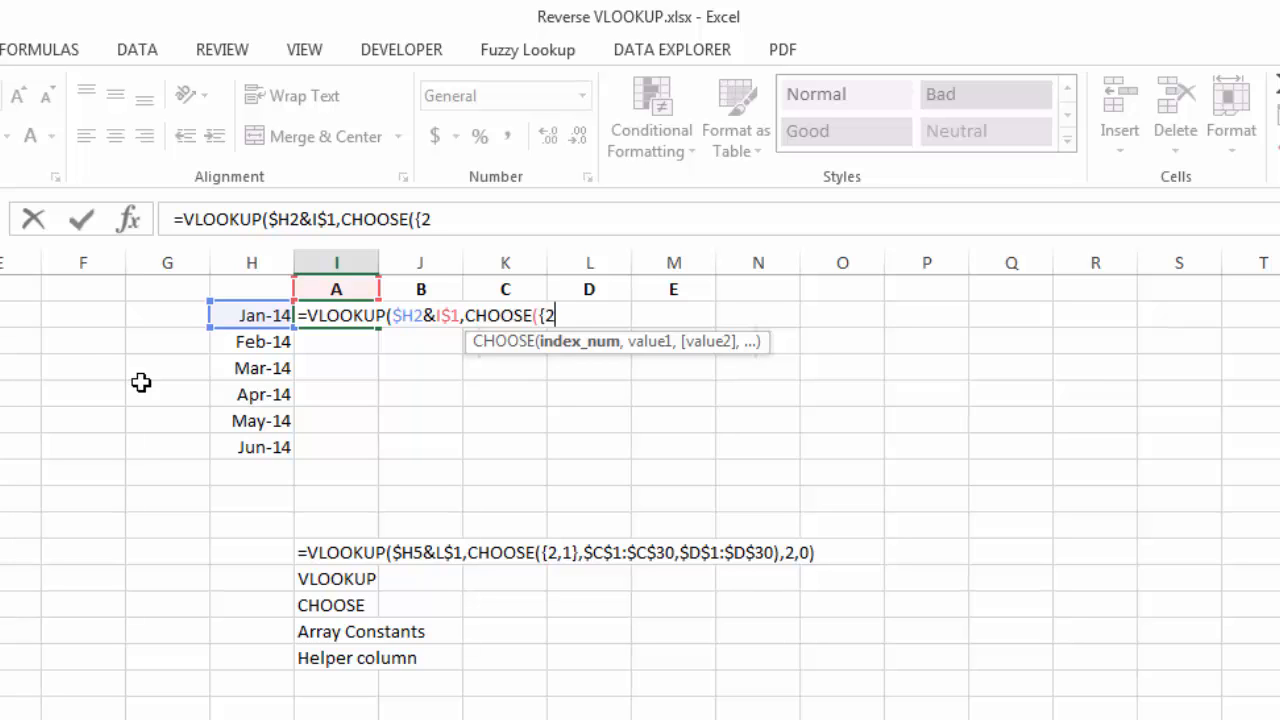
pyautogui.write(',1')
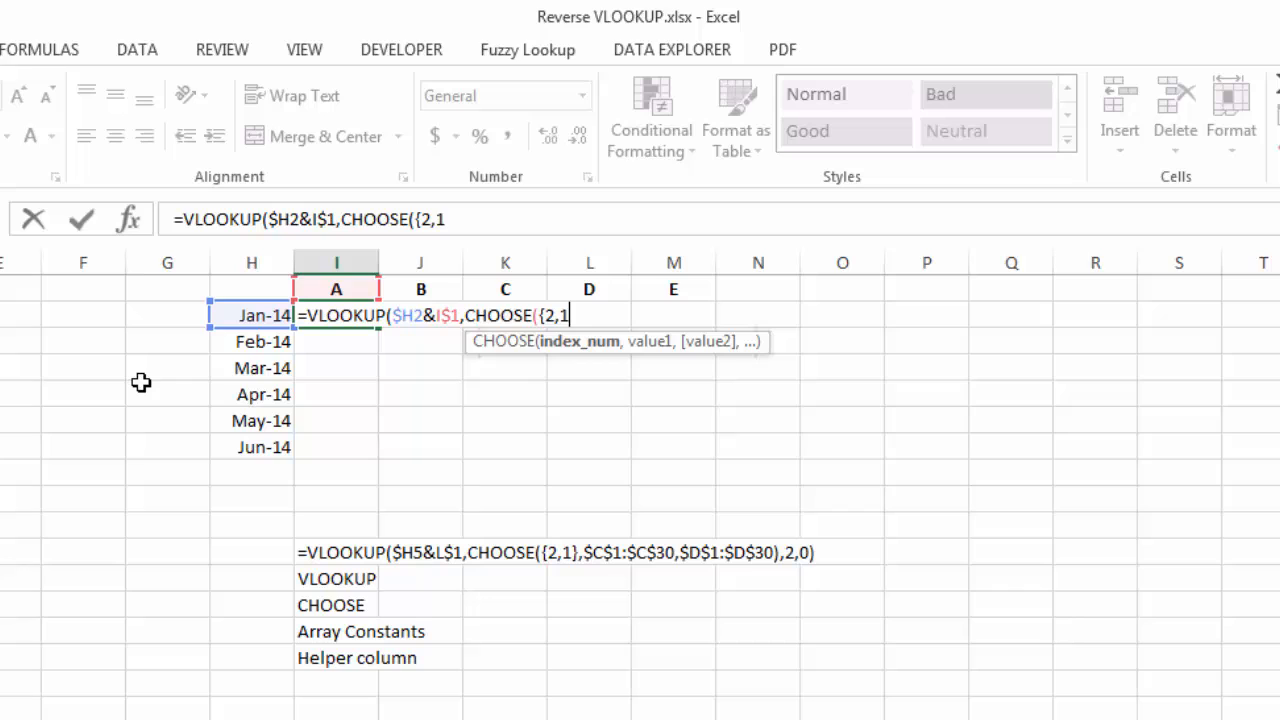
pyautogui.write('}')
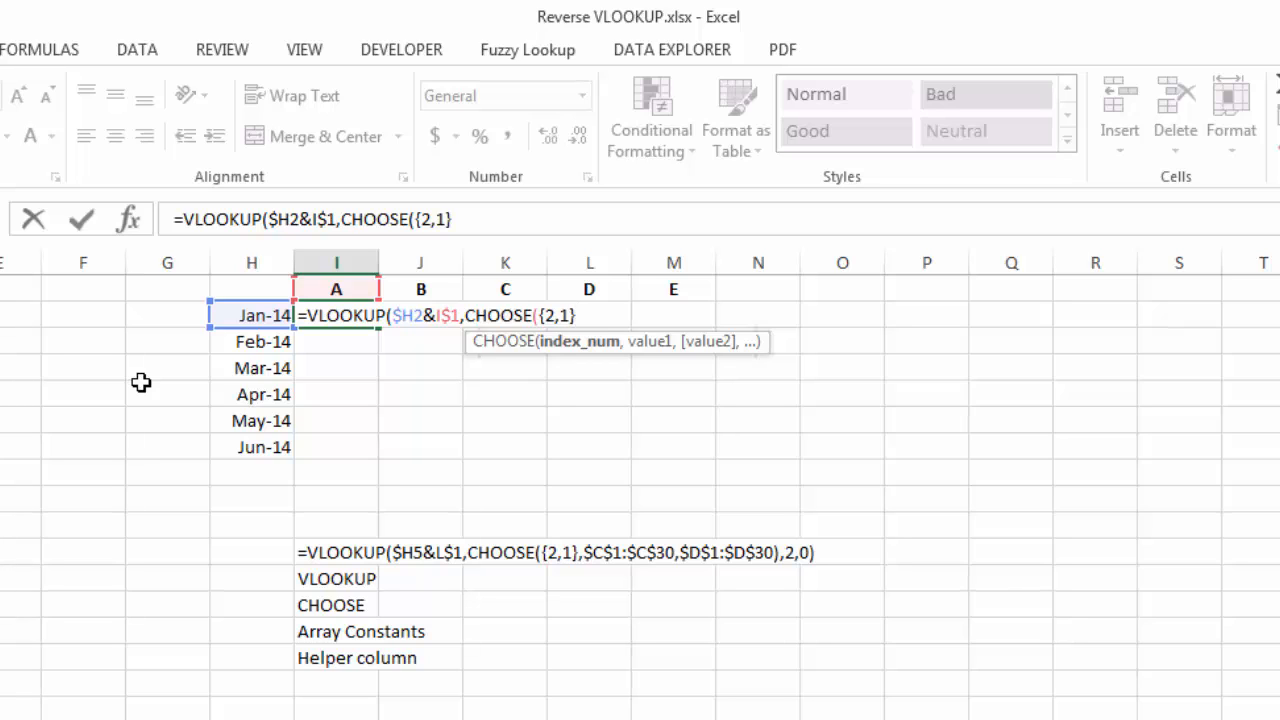
pyautogui.write(',C1:C30')
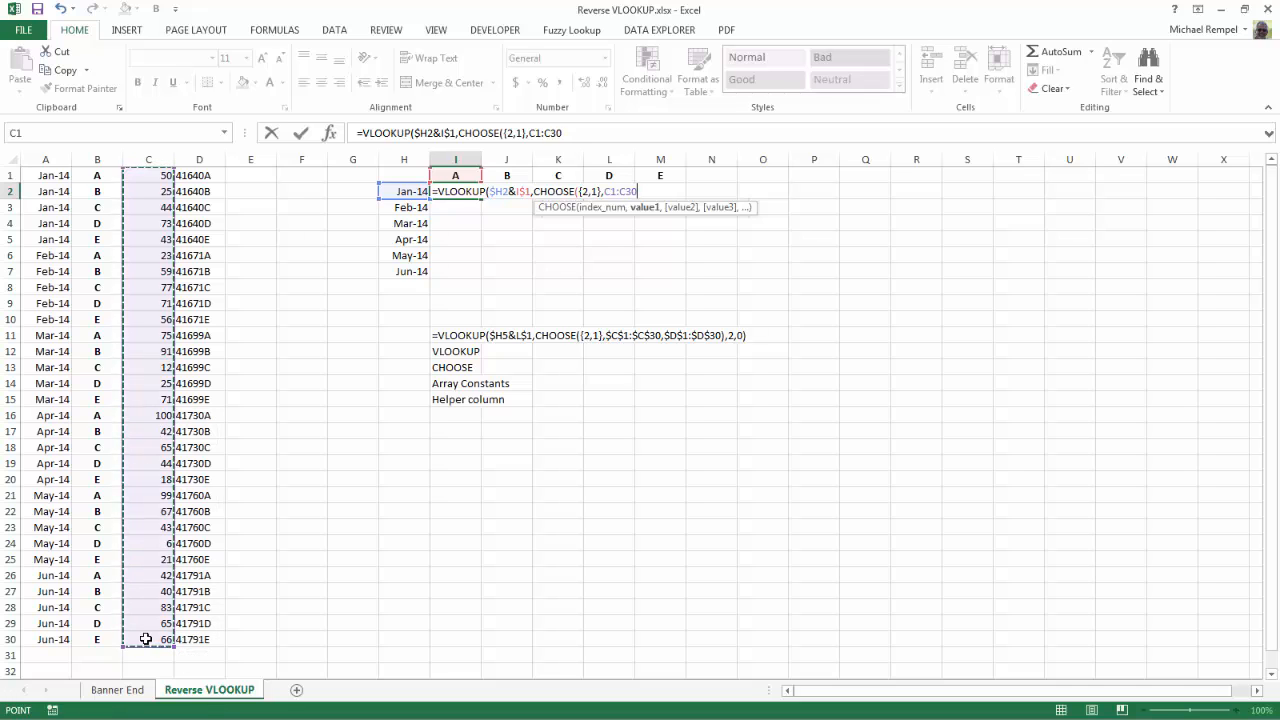
# - Pair $C$1:$C$30 with $D$1:$D$30 in CHOOSE, returning column 2 with exact match 0
pyautogui.press('f4')
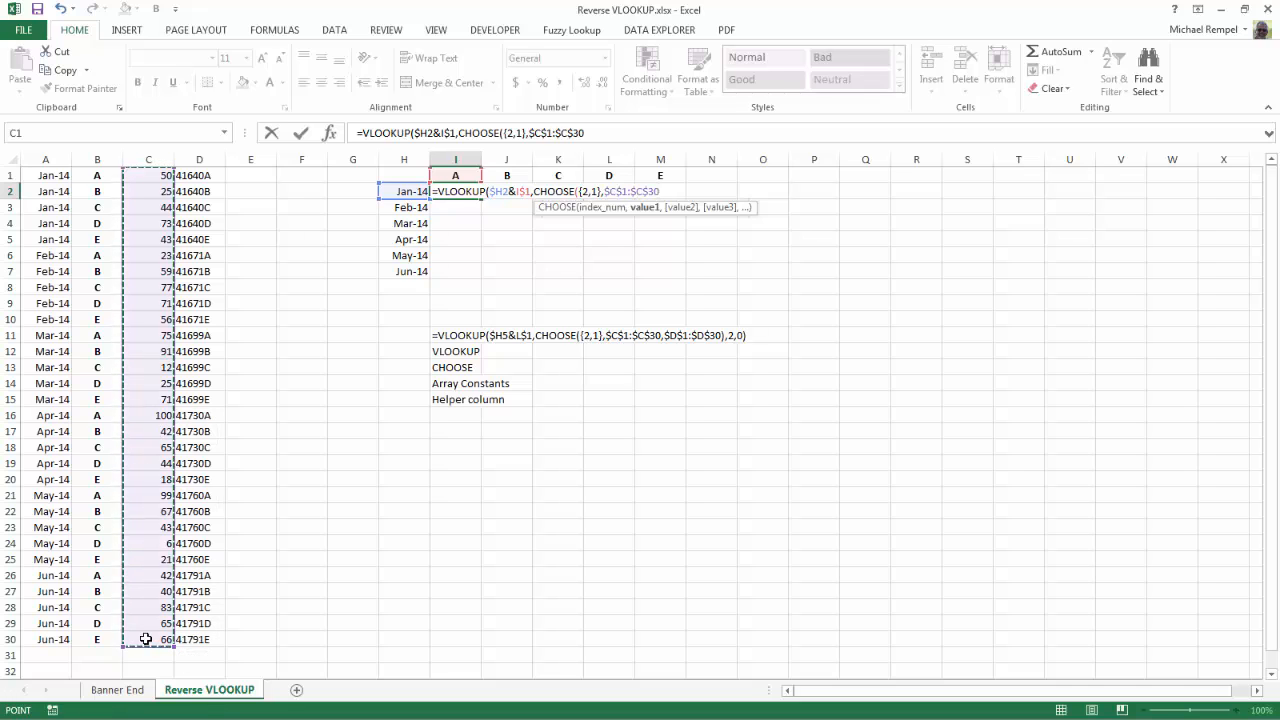
pyautogui.write(',')
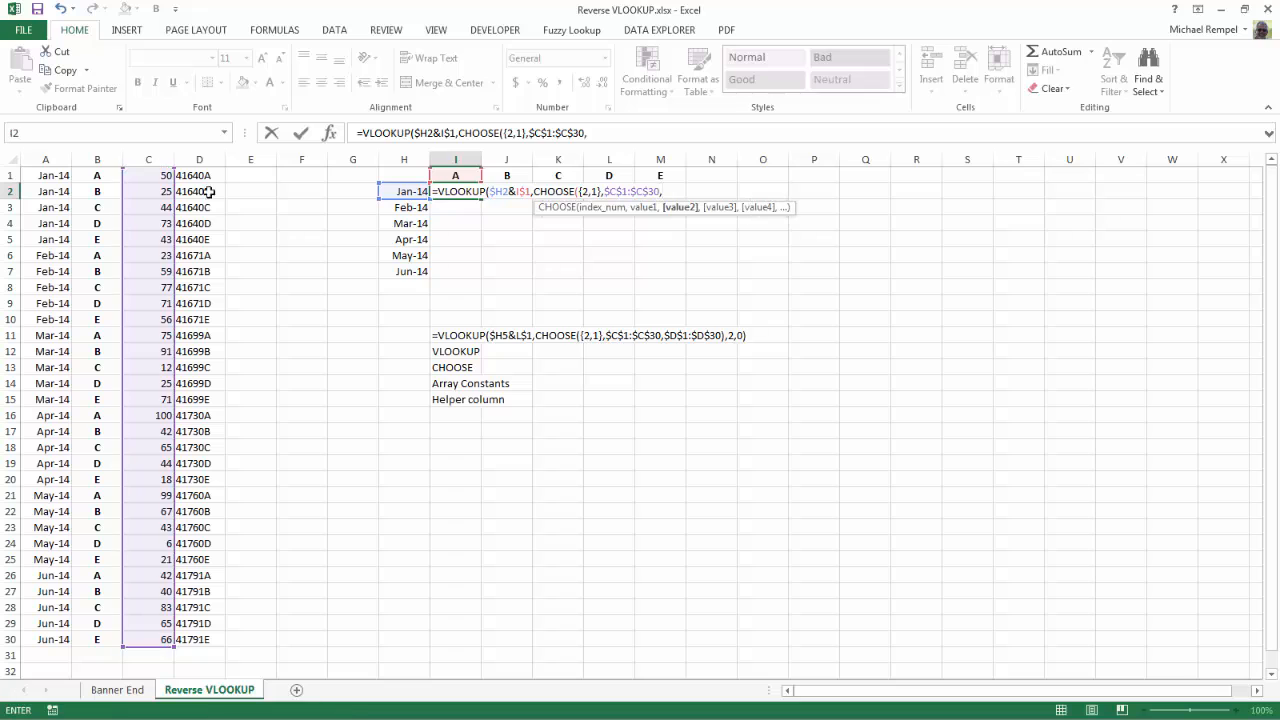
pyautogui.moveTo(200, 176); pyautogui.dragTo(200, 628)
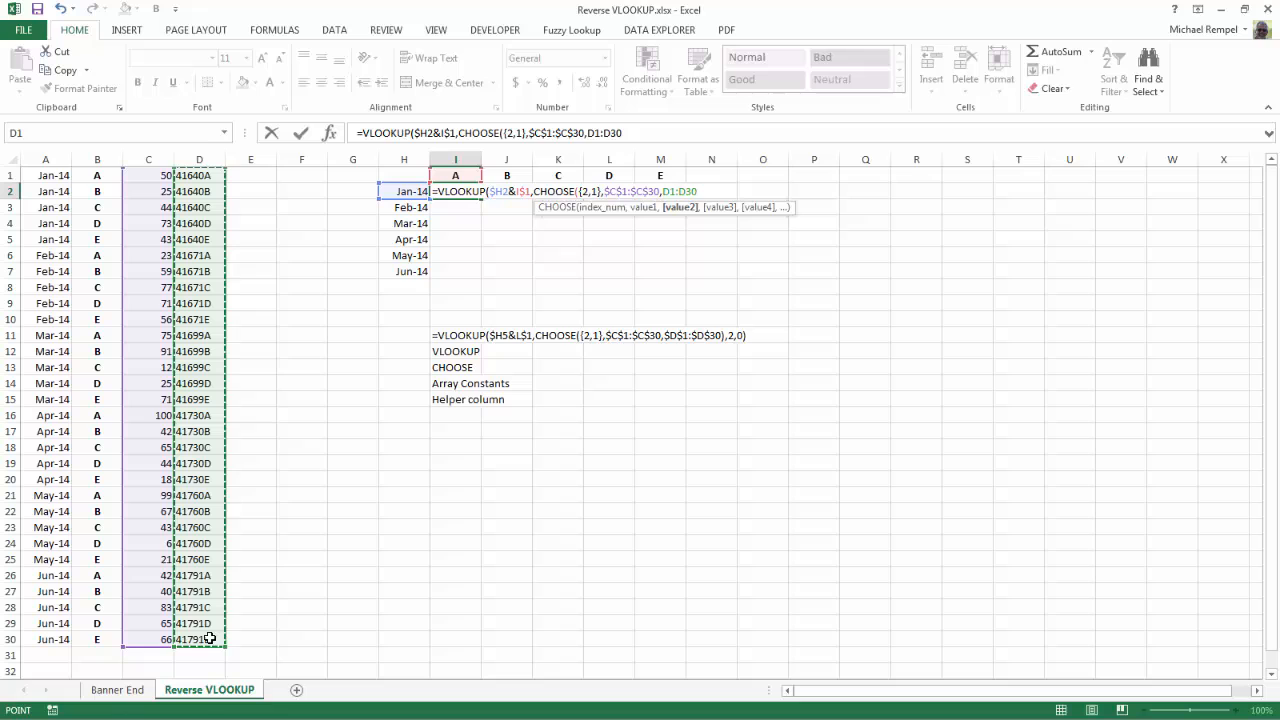
pyautogui.press('f4')
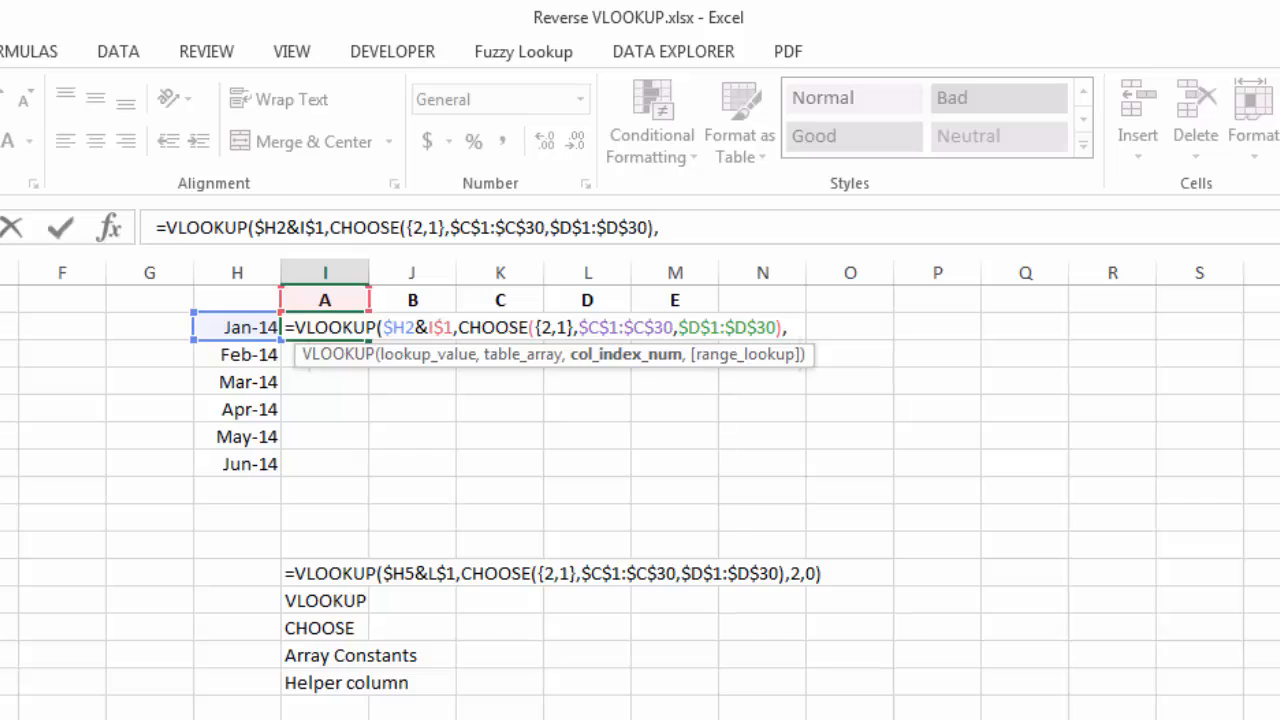
pyautogui.write('2,')
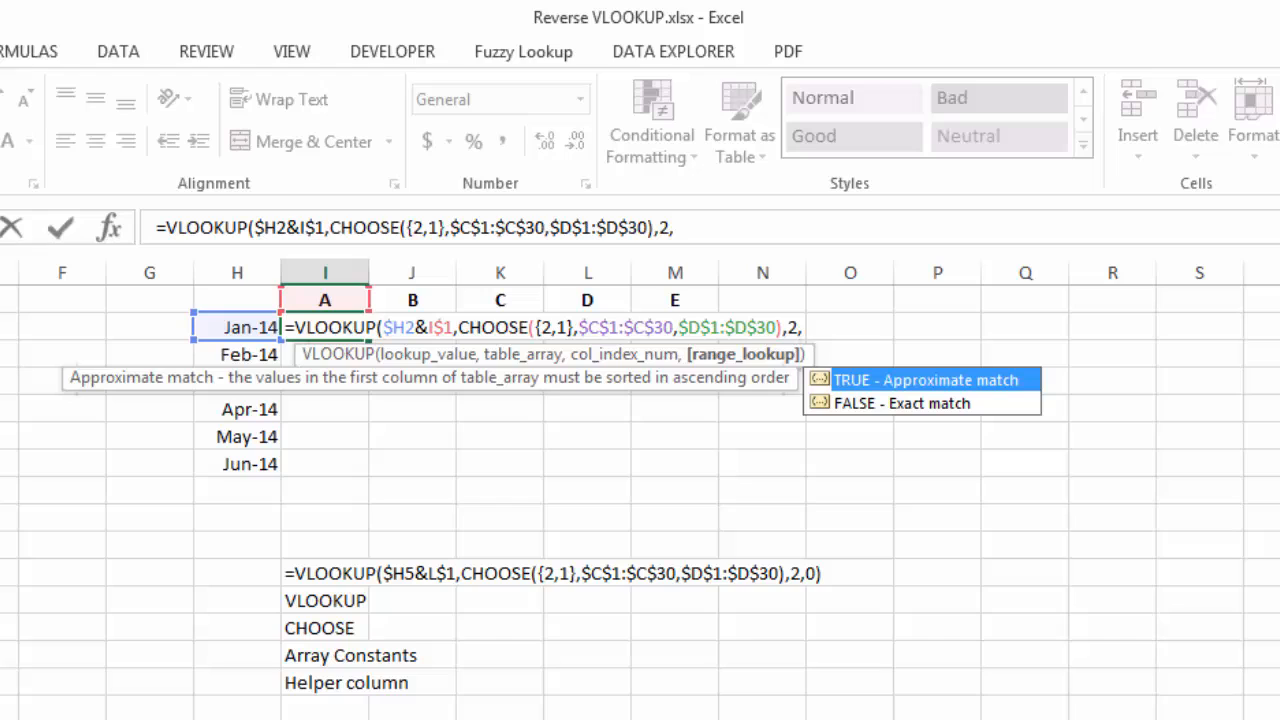
pyautogui.write('0)')
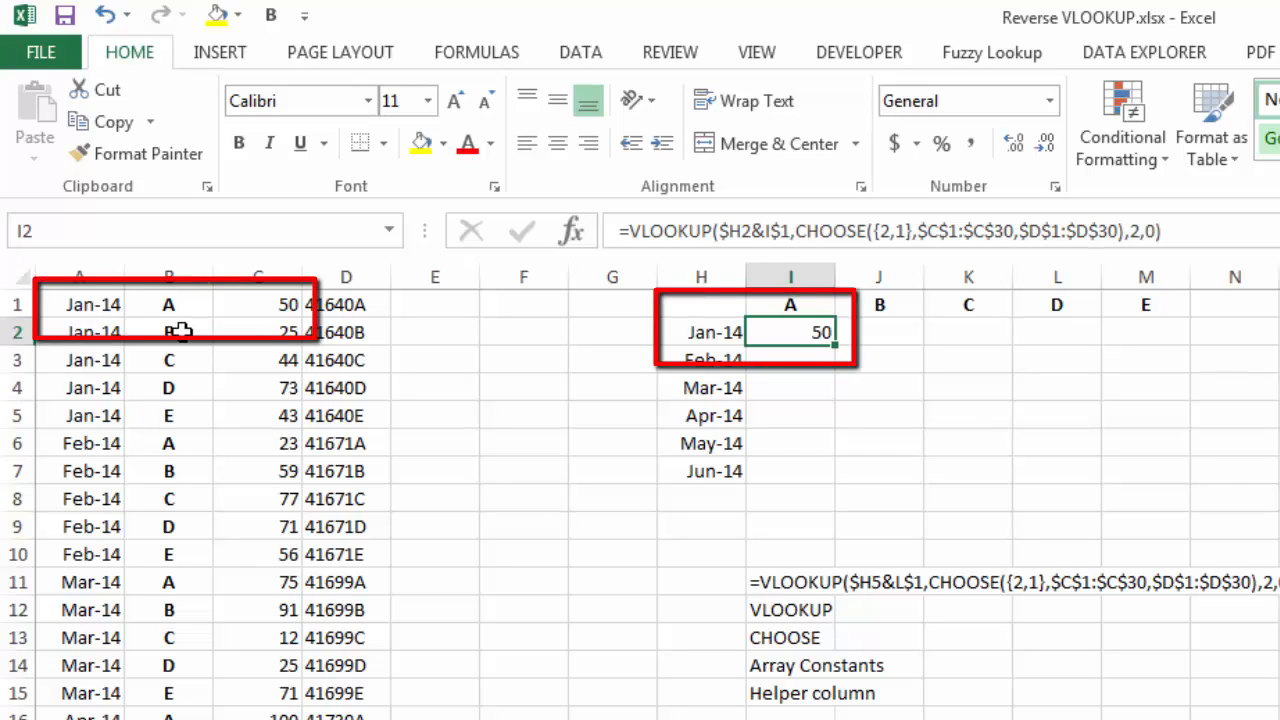
pyautogui.moveTo(270, 336)
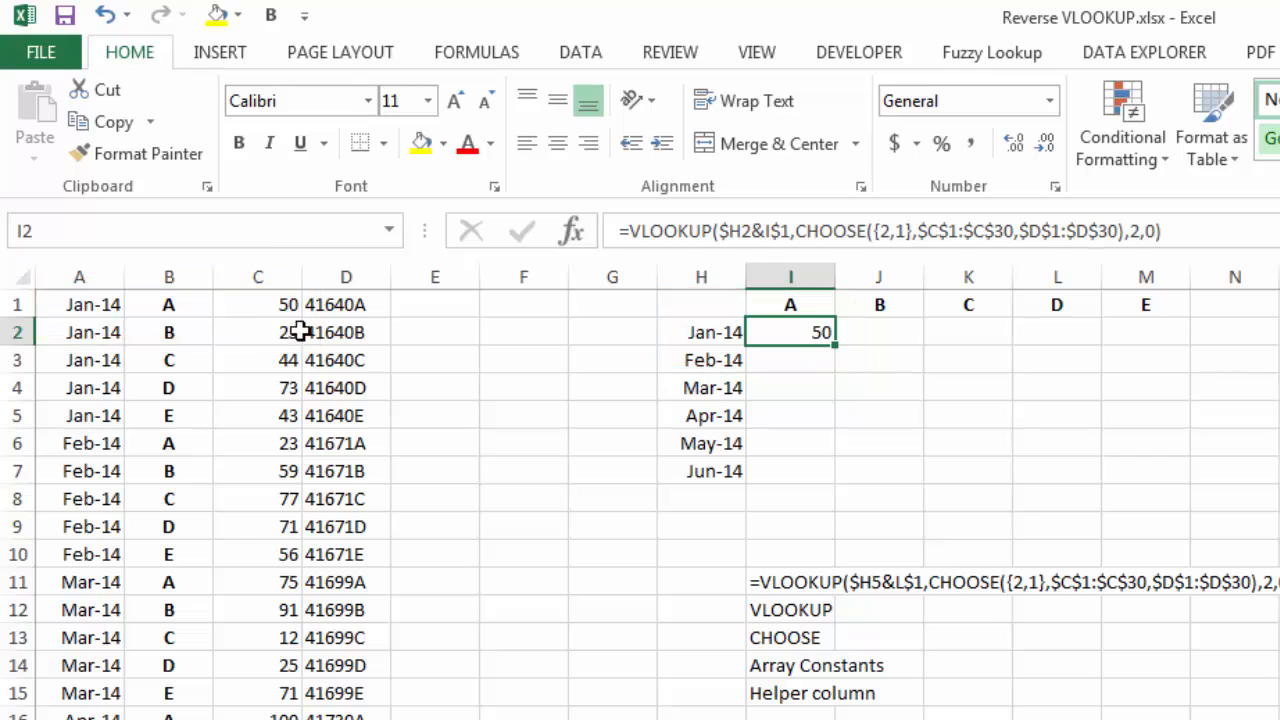
pyautogui.moveTo(832, 348)
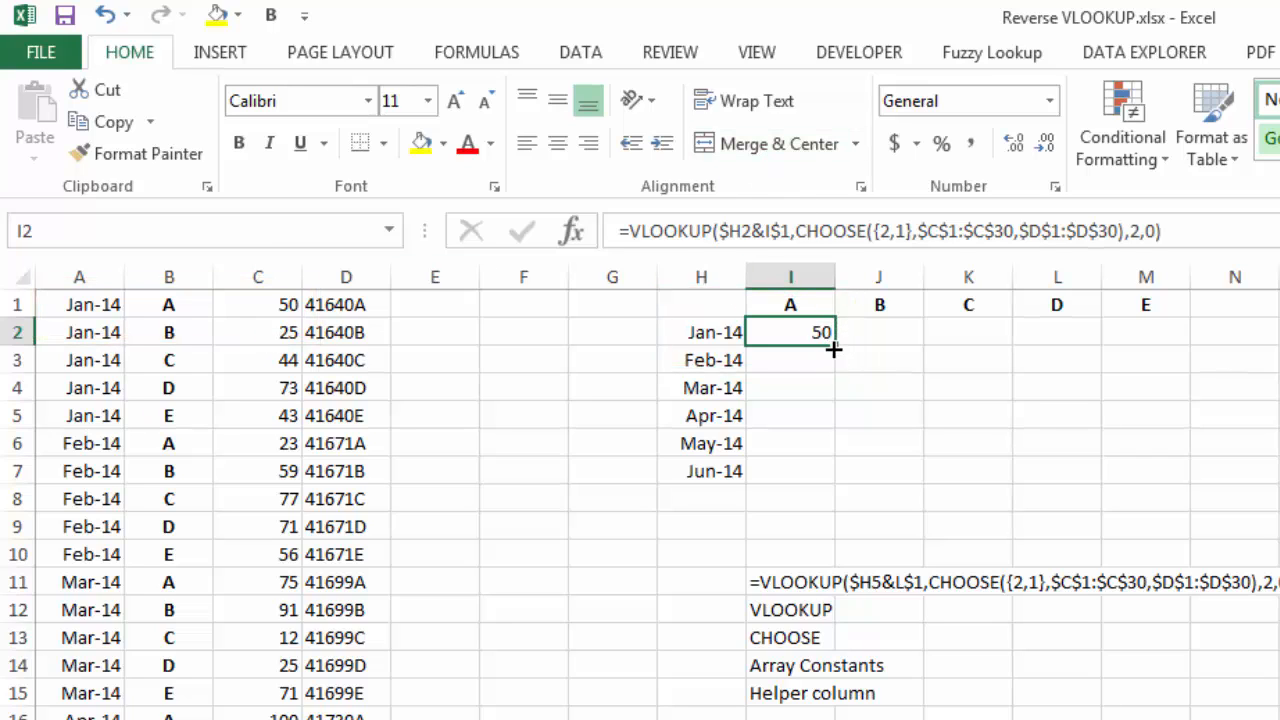
# - Copy the I2 formula across to M2 and down to row 7 for every month and letter
pyautogui.moveTo(832, 348); pyautogui.dragTo(1180, 332)
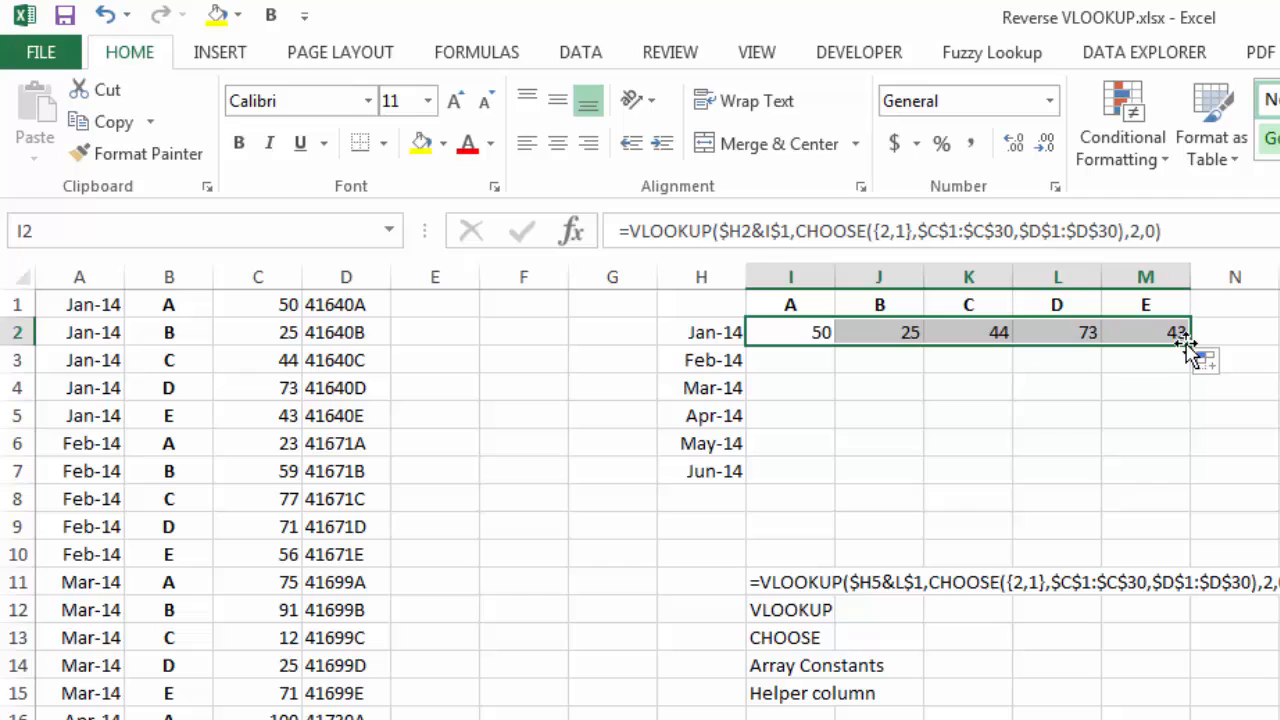
pyautogui.moveTo(1184, 344); pyautogui.dragTo(1184, 490)
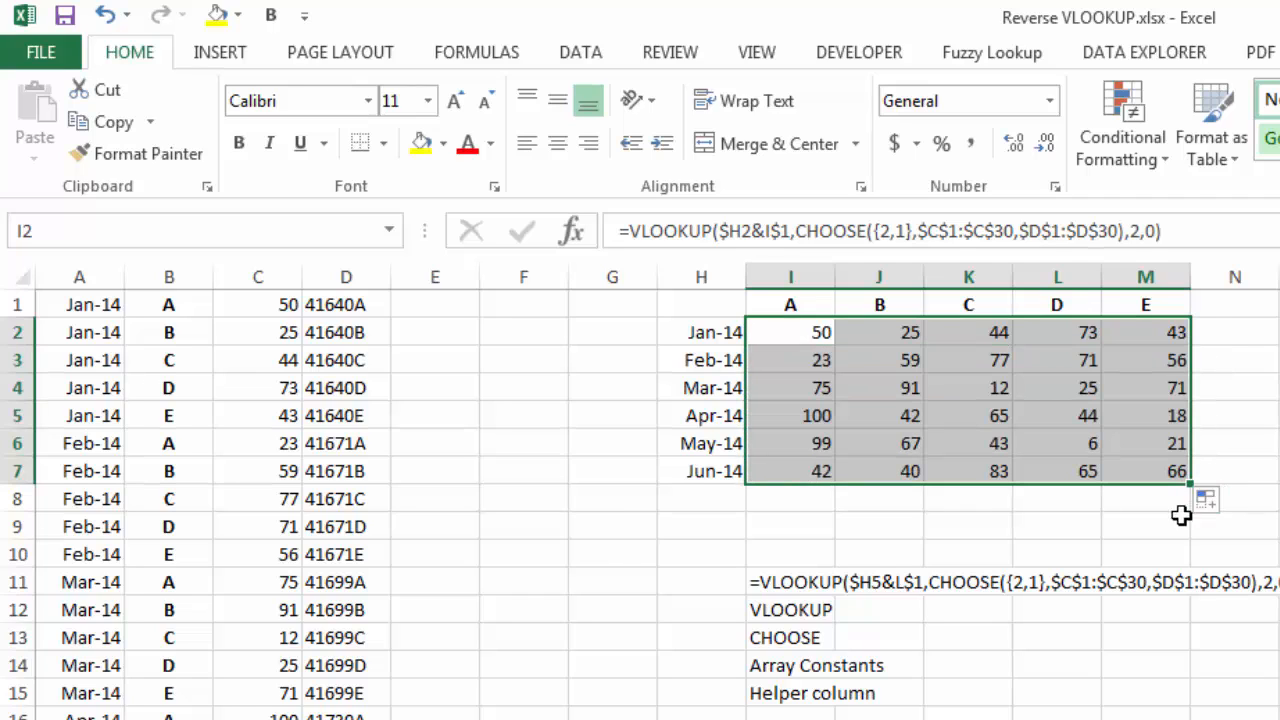
pyautogui.click(1056, 444)
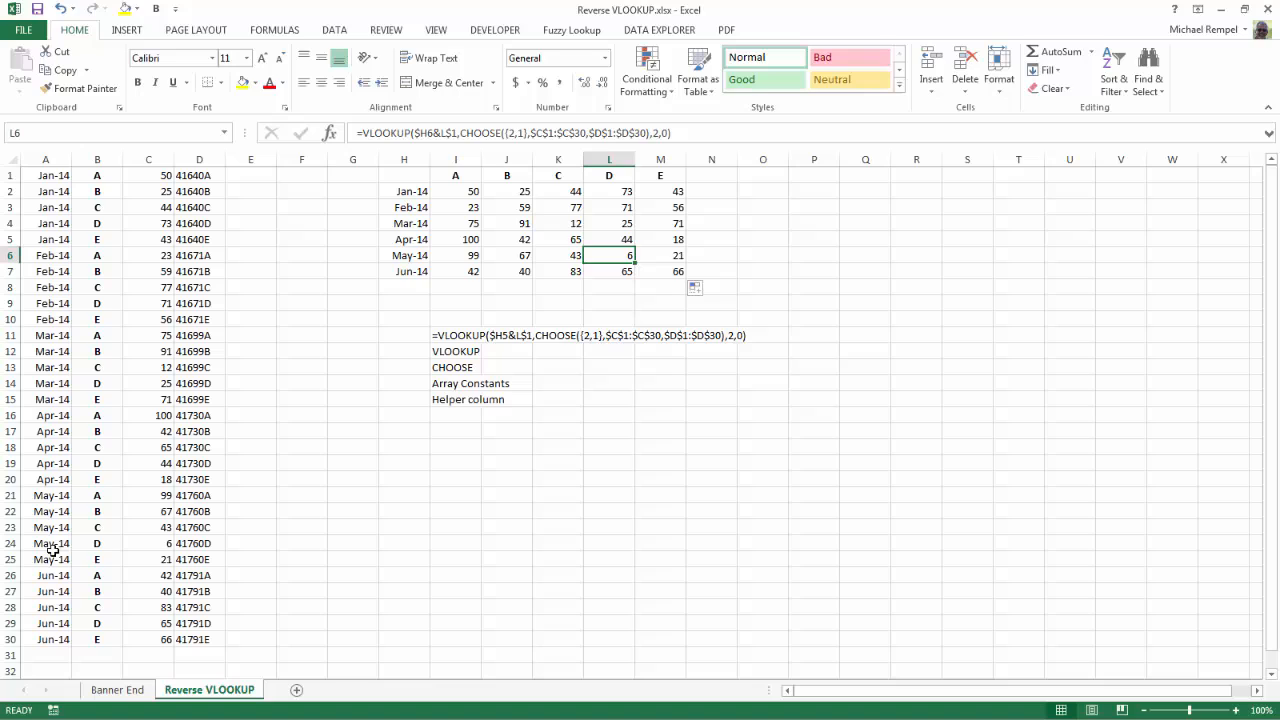
pyautogui.click(148, 544)
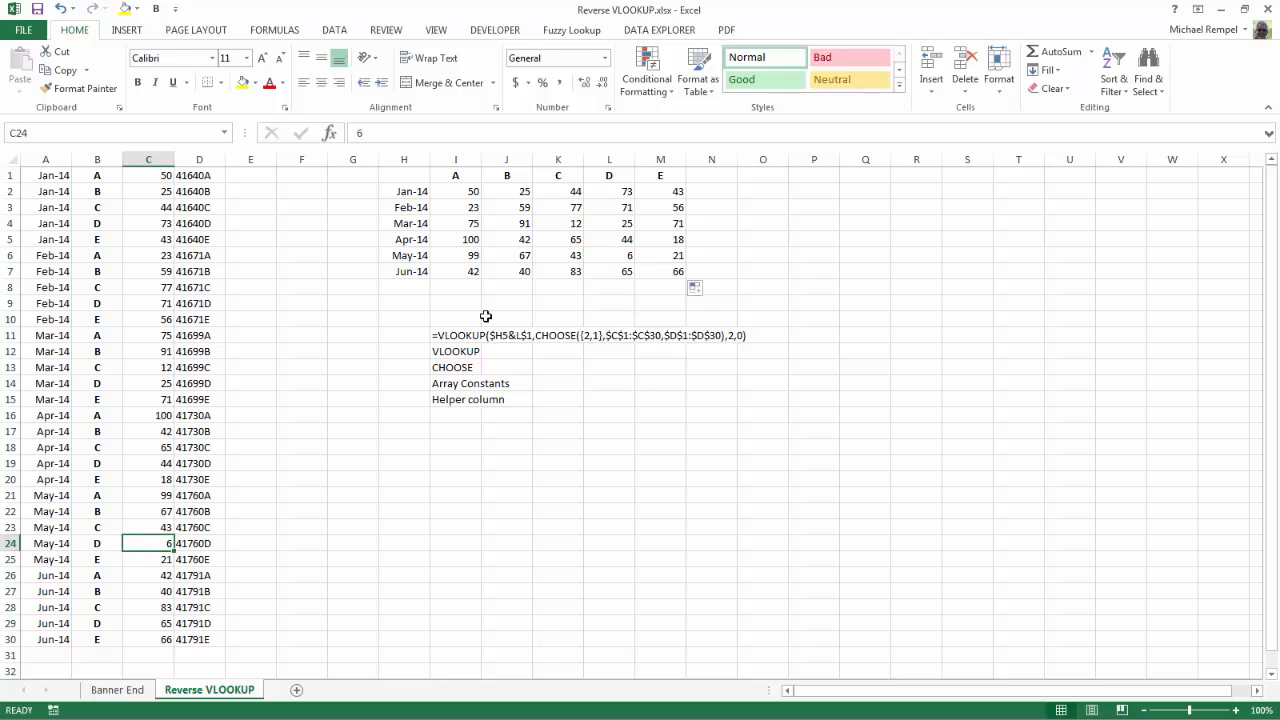
pyautogui.moveTo(334, 332)
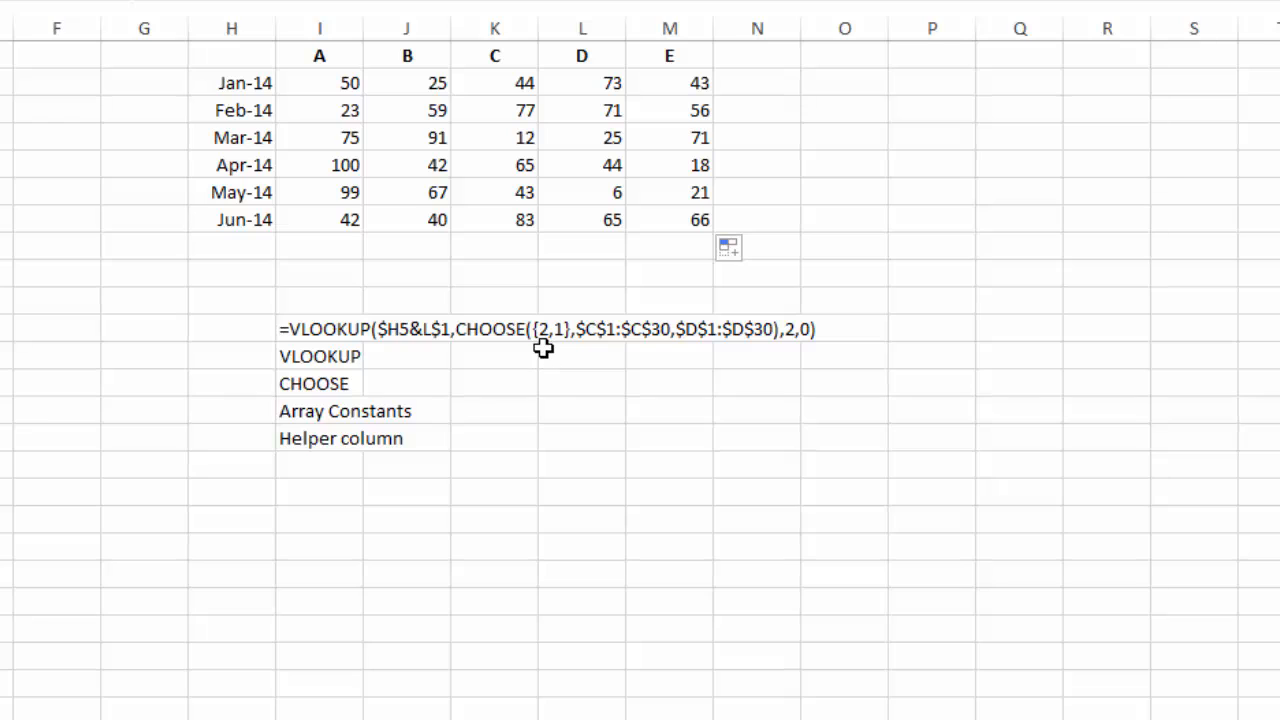
pyautogui.moveTo(686, 338)
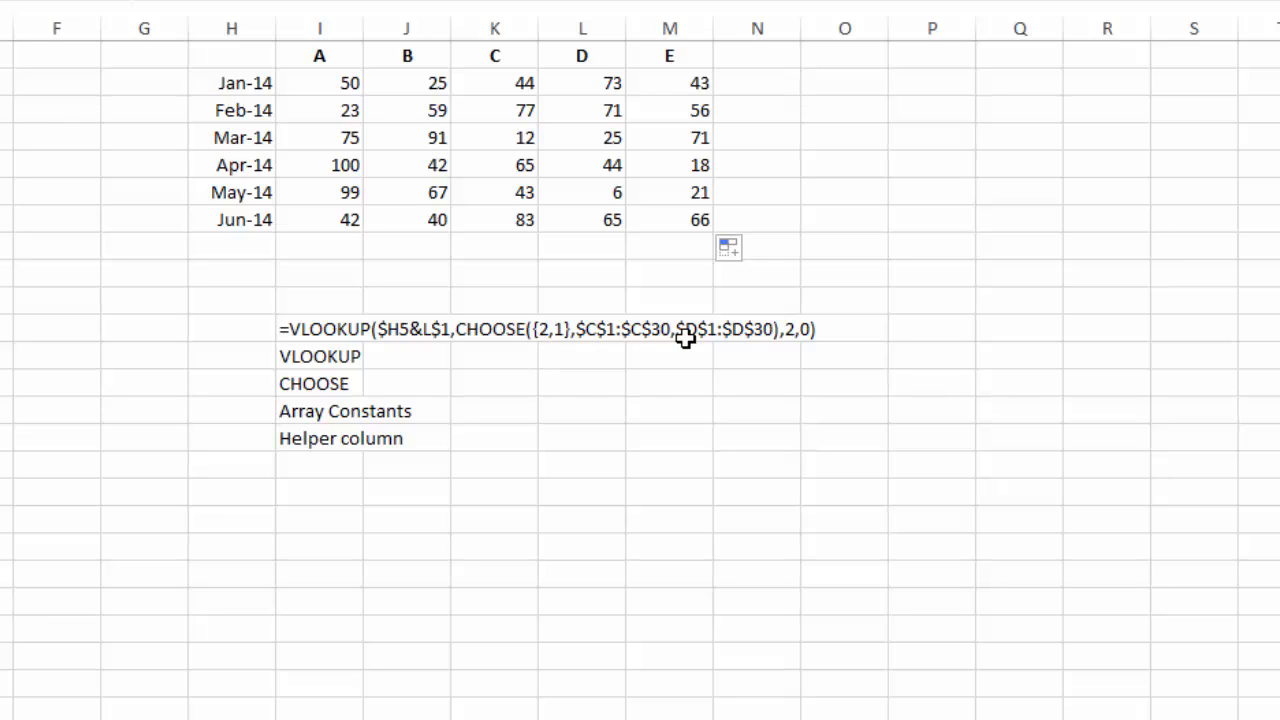
pyautogui.moveTo(660, 364)
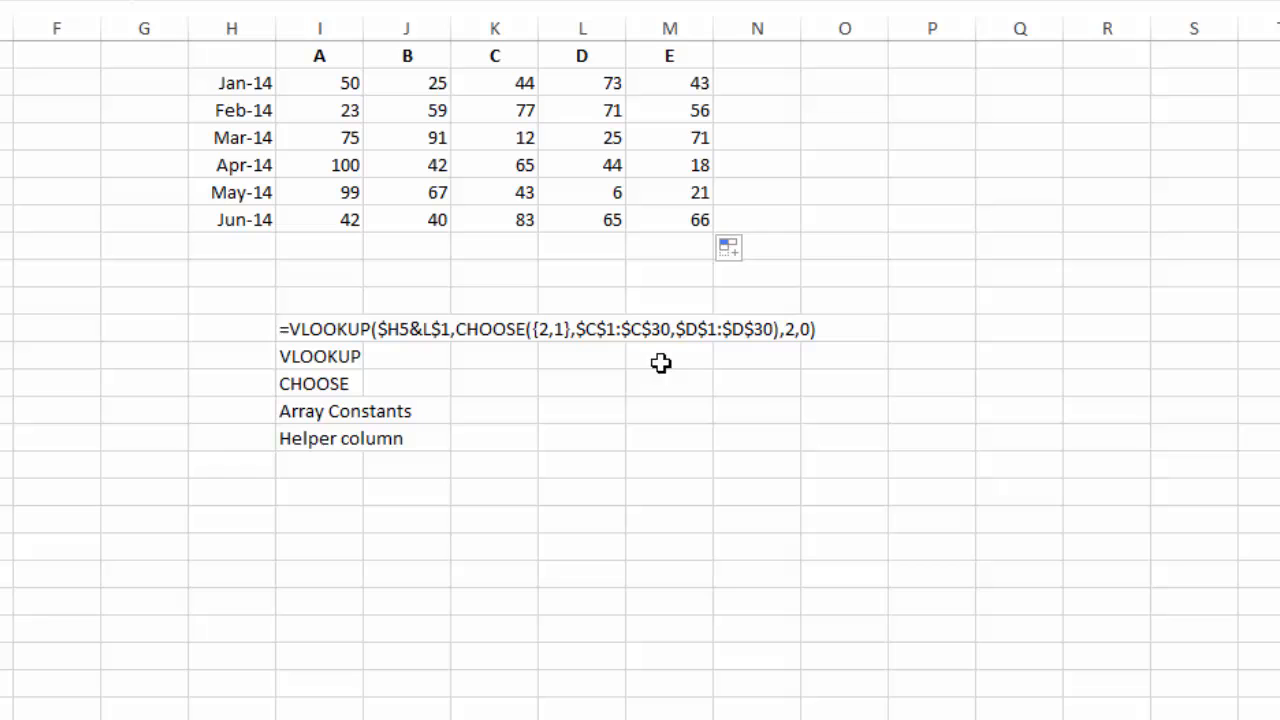
pyautogui.moveTo(768, 354)
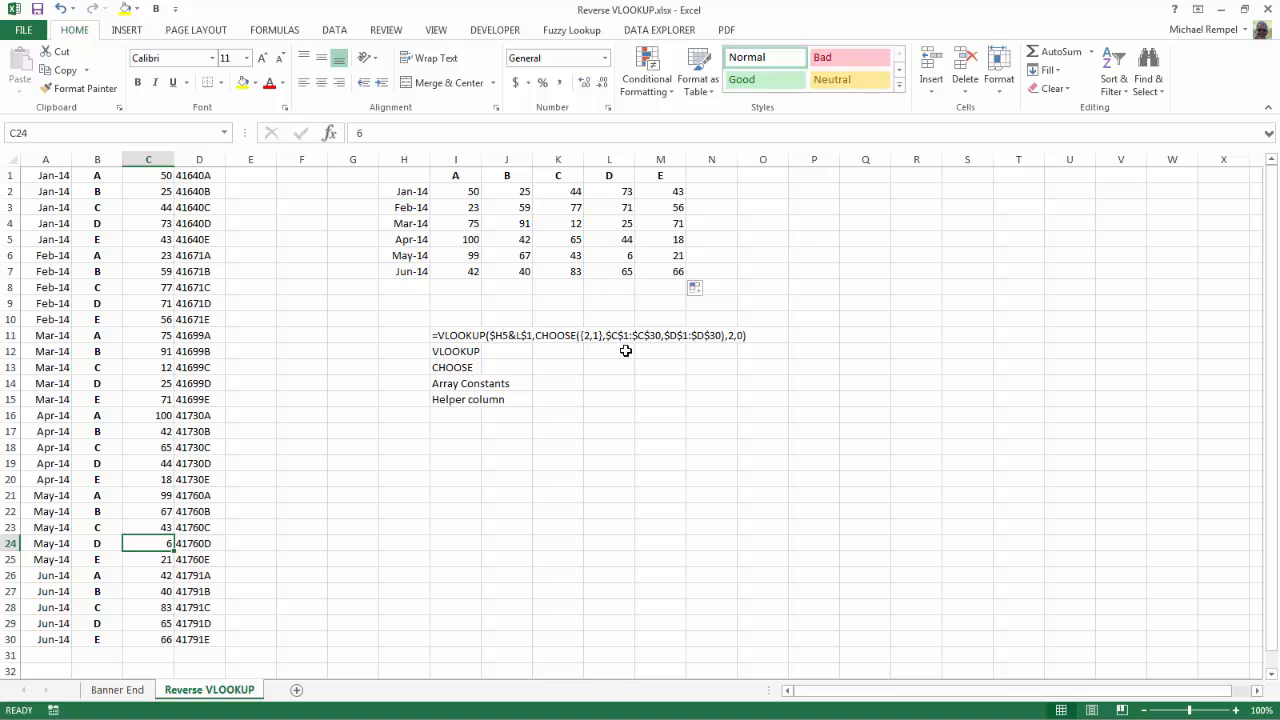
# - Switch to the closing Banner End sheet
pyautogui.click(116, 688)
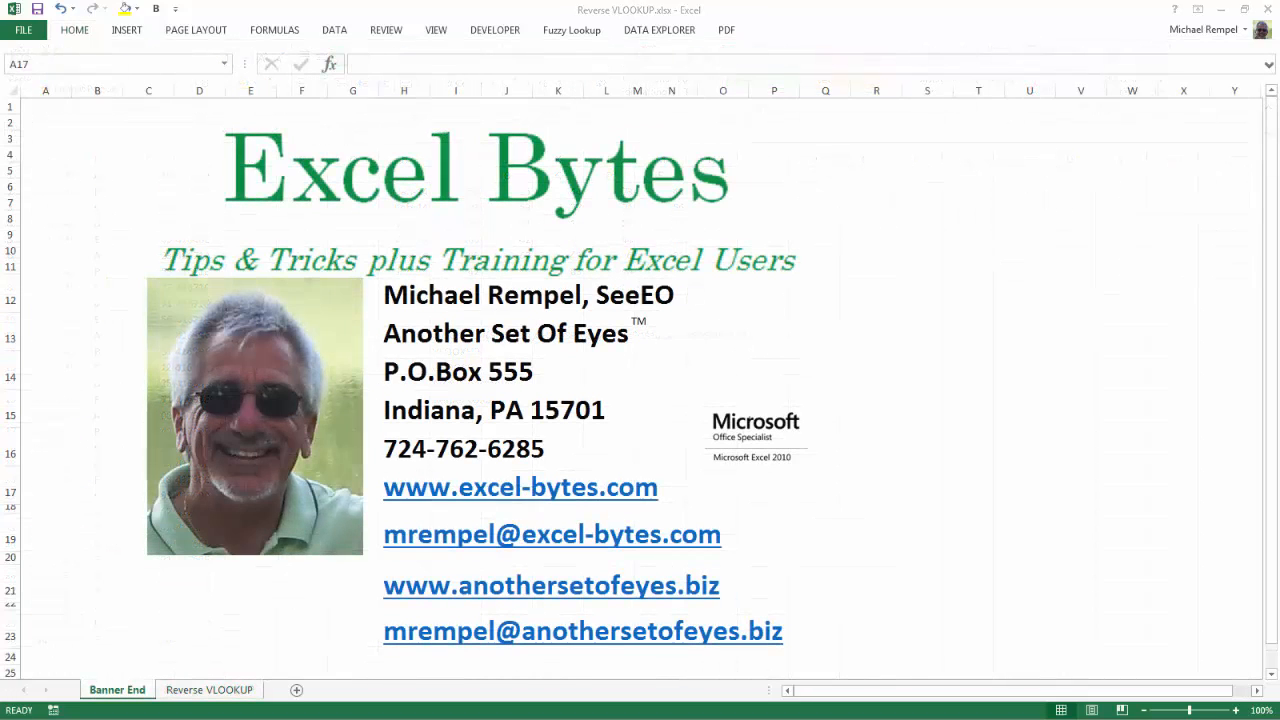